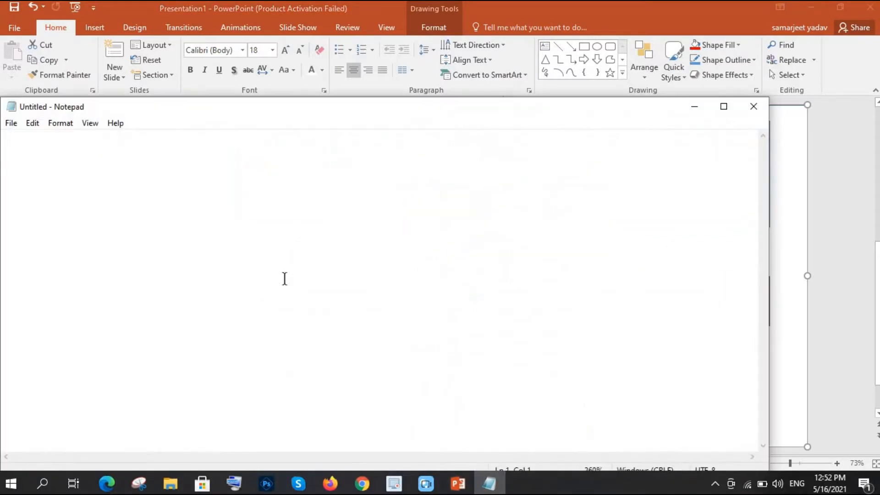
Step: Type '--> Download the virtualbox' as the first Notepad line
text(-->)
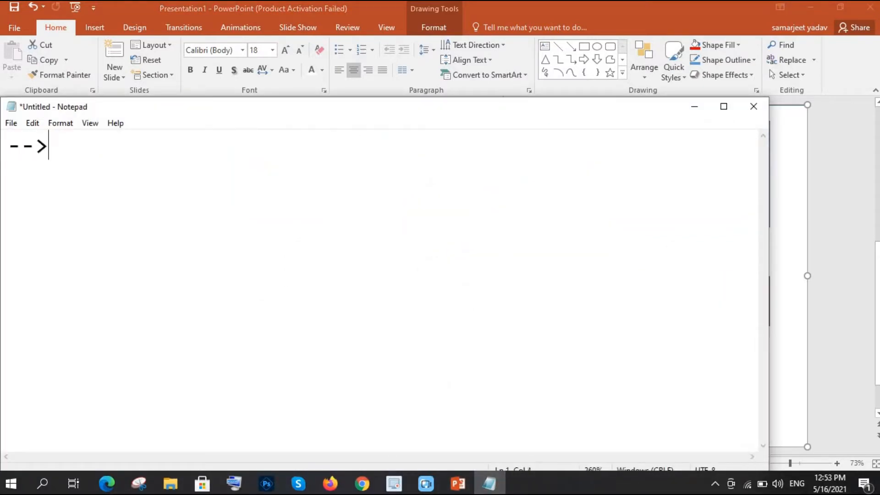
text(Down)
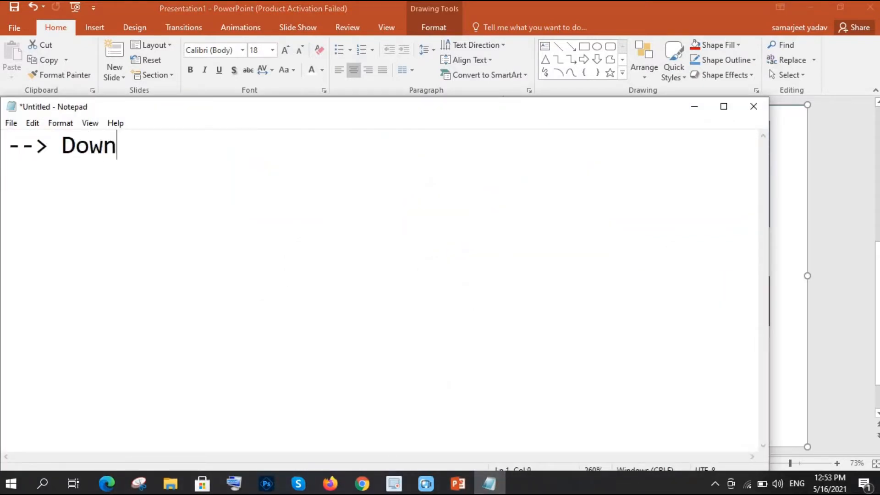
text(loa)
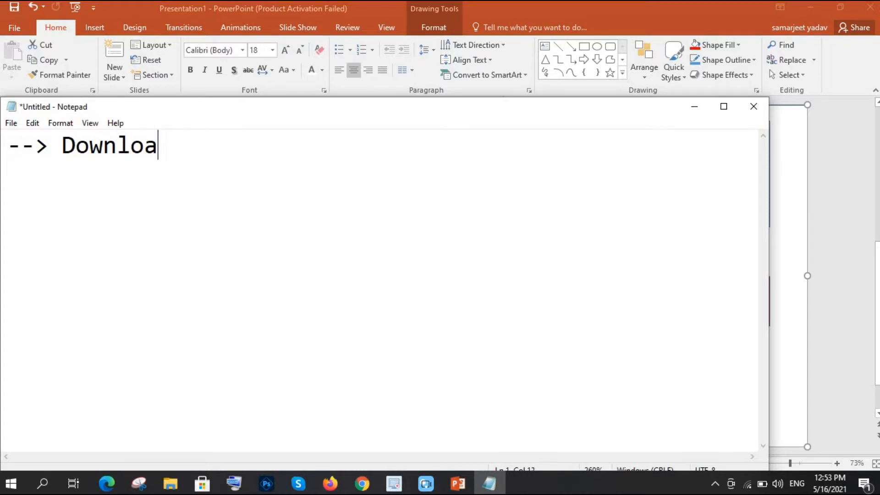
text(d the vir)
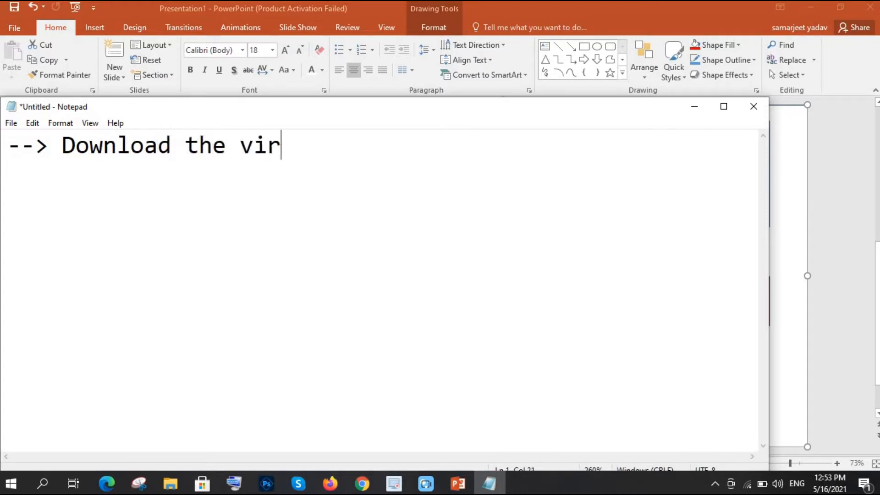
text(tualb)
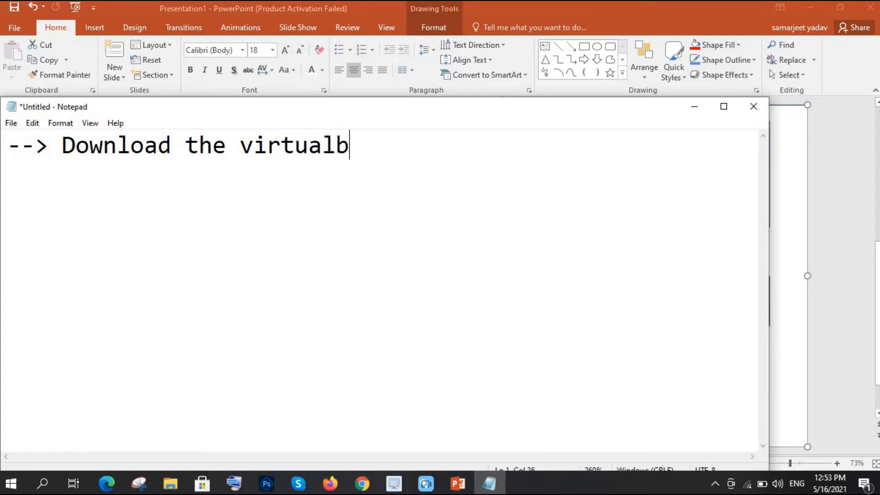
text(ox)
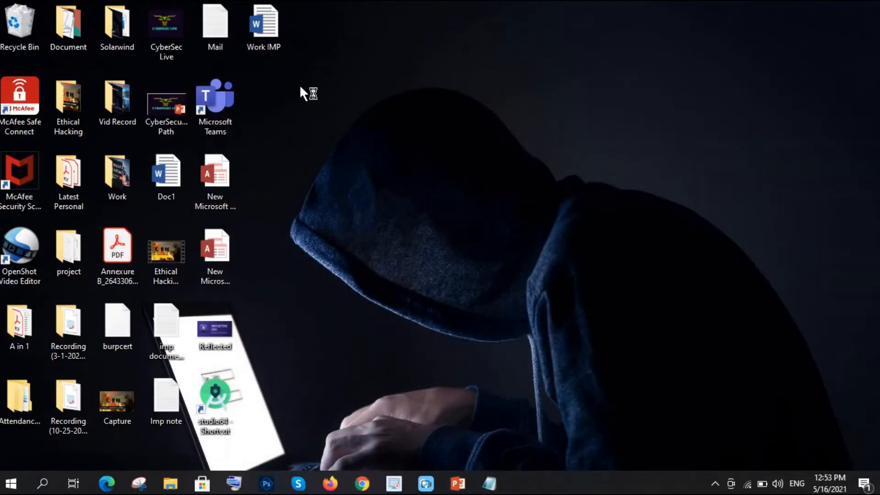
Step: Search Google for 'virtual box' in Chrome
click(362, 483)
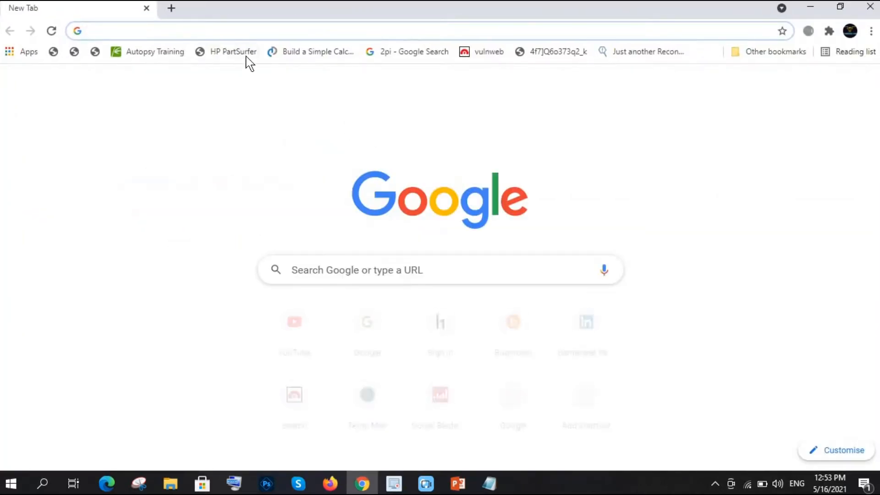
text(g)
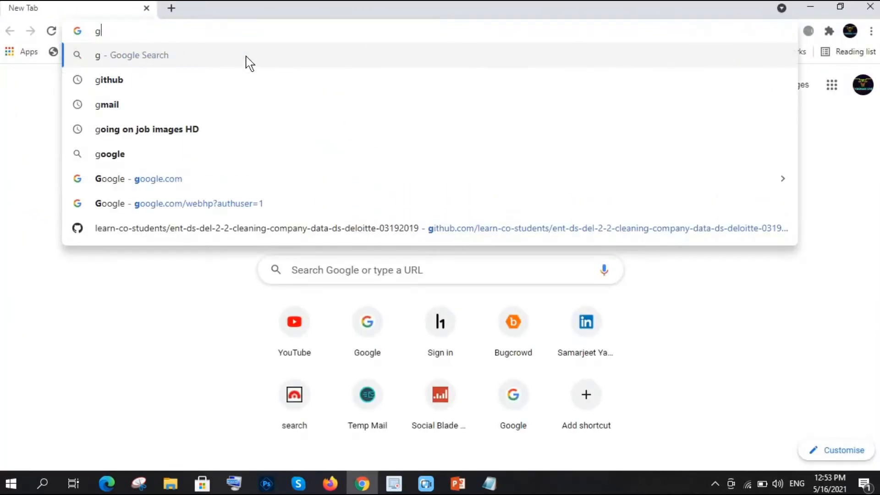
click(158, 179)
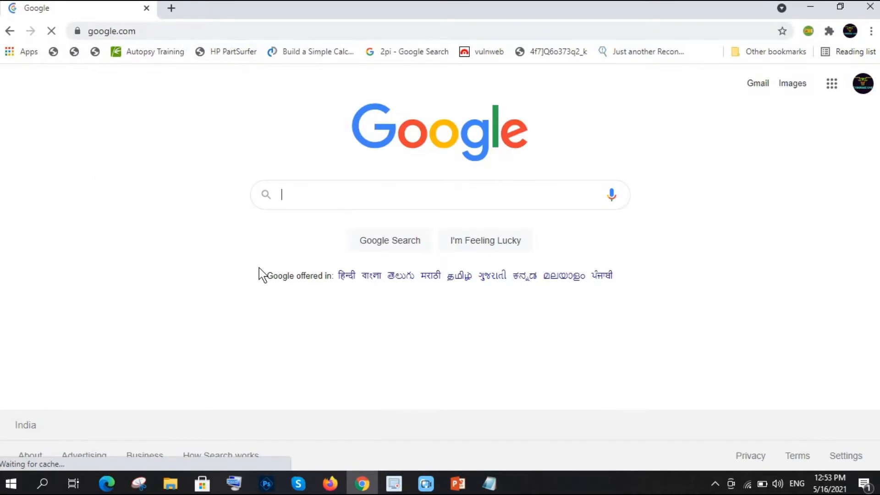
text(virt)
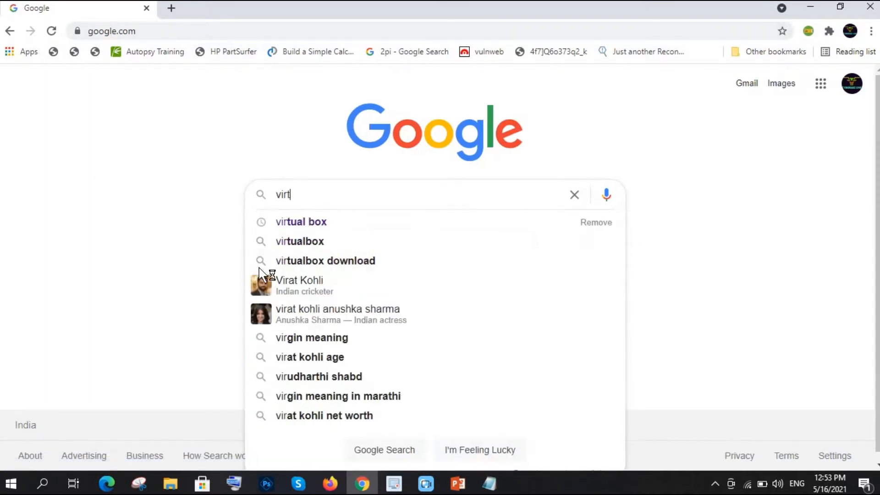
click(301, 222)
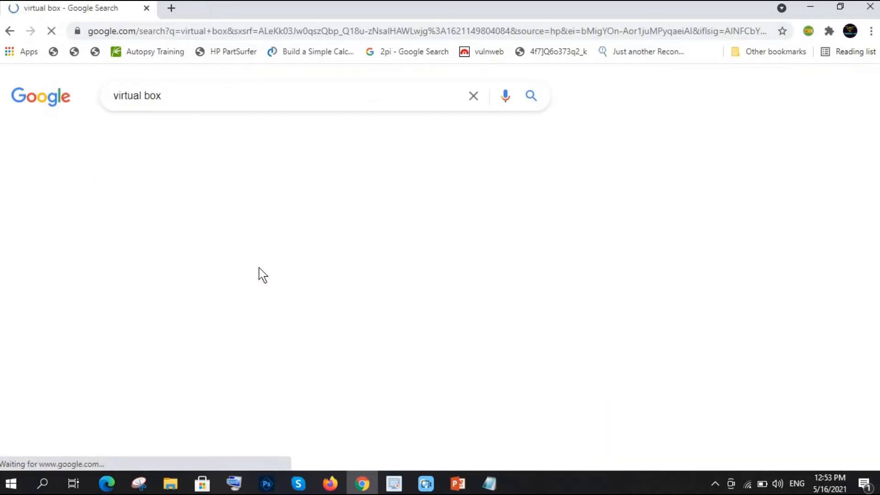
Step: Open the Oracle VM VirtualBox result in a new tab
right_click(175, 230)
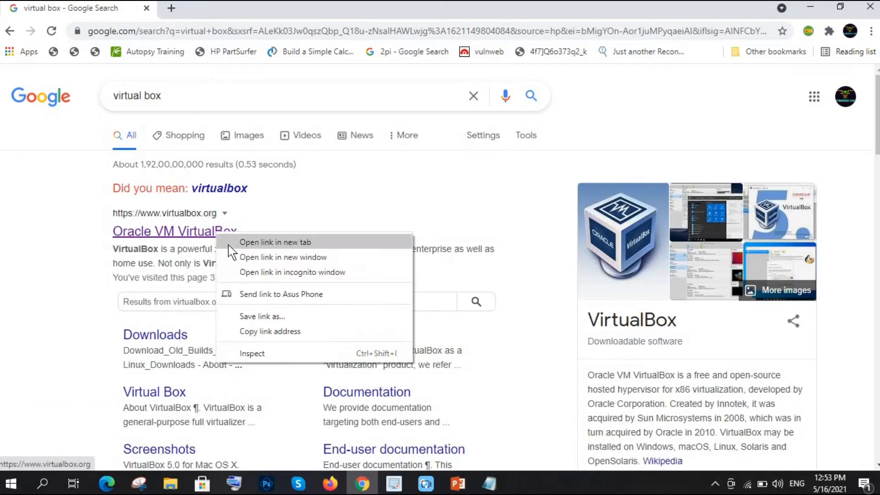
click(275, 242)
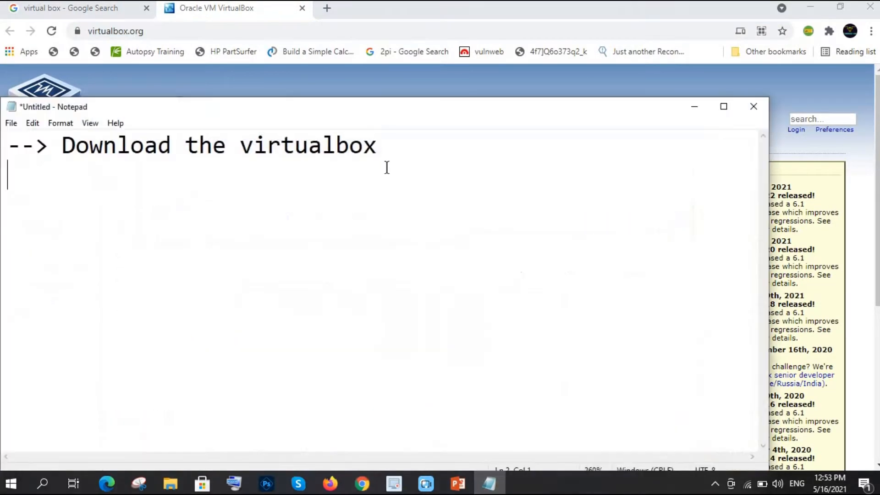
text(--)
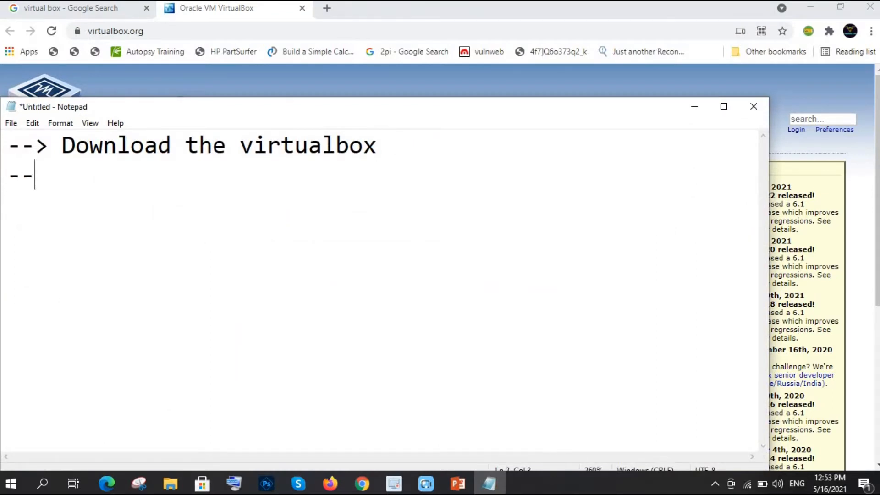
text(>https://www.virtualbox.org/)
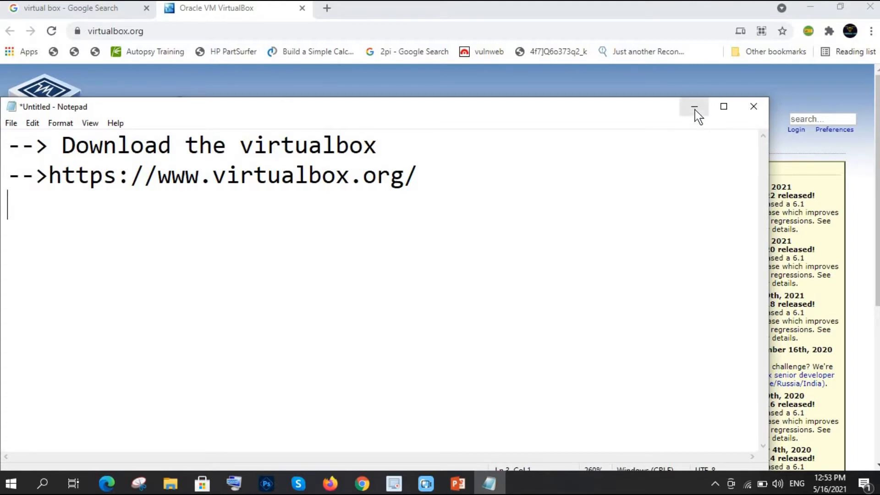
Step: View the VirtualBox.org home page's Download VirtualBox 6.1 section, then minimize Chrome
click(694, 106)
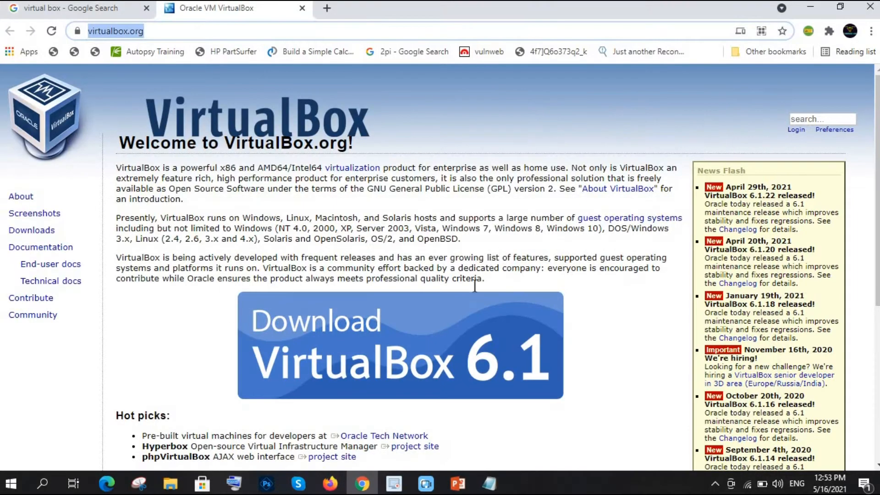
mouse_move(463, 330)
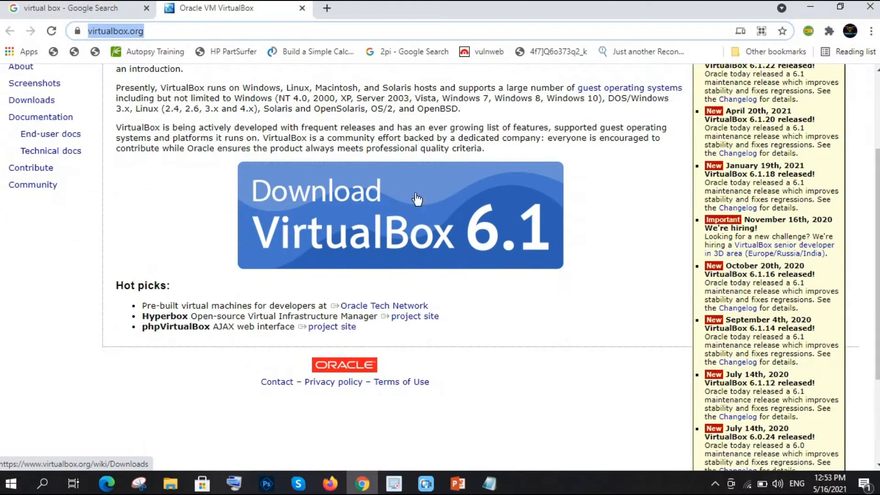
mouse_move(473, 402)
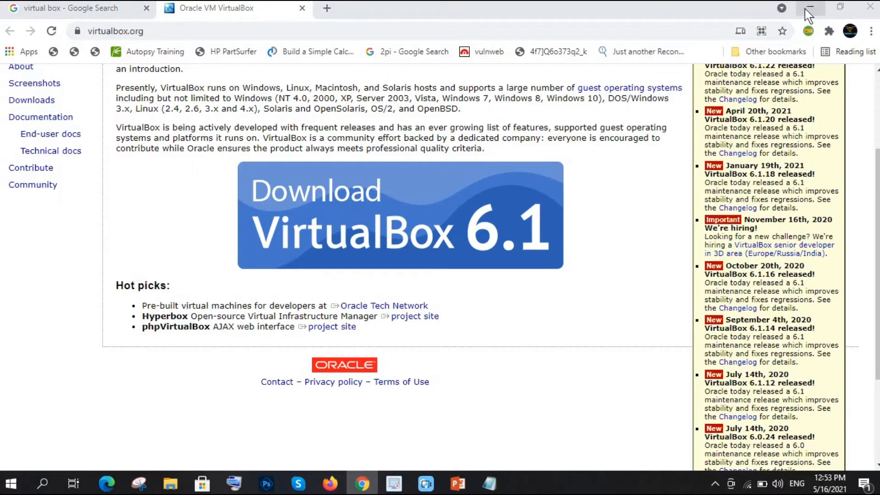
click(810, 8)
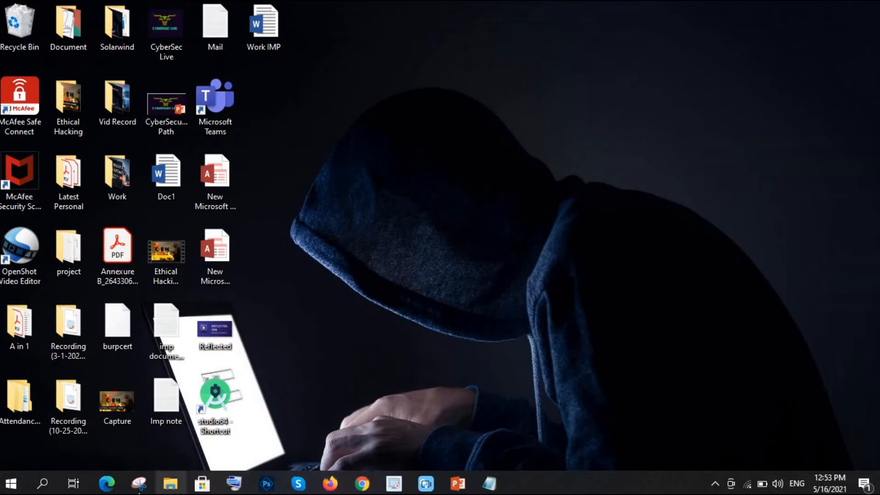
Step: Check This PC's system properties: Windows 10 Pro, 64-bit, 4 GB RAM
click(170, 483)
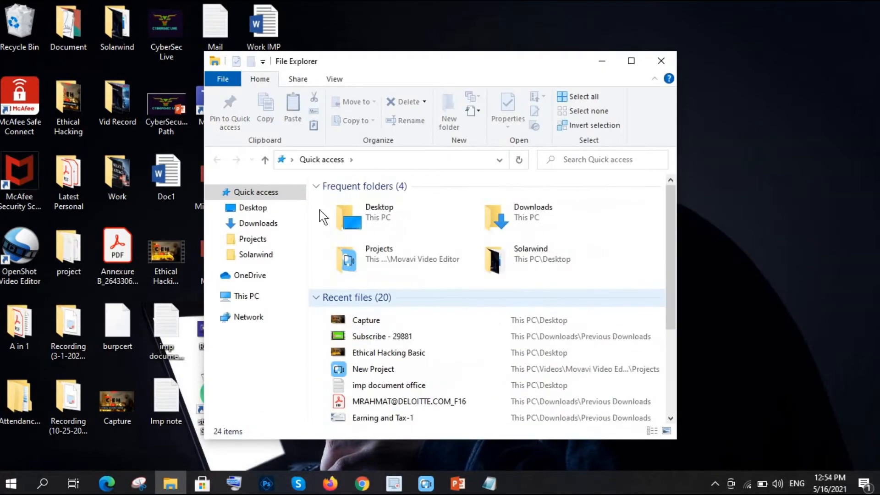
click(252, 207)
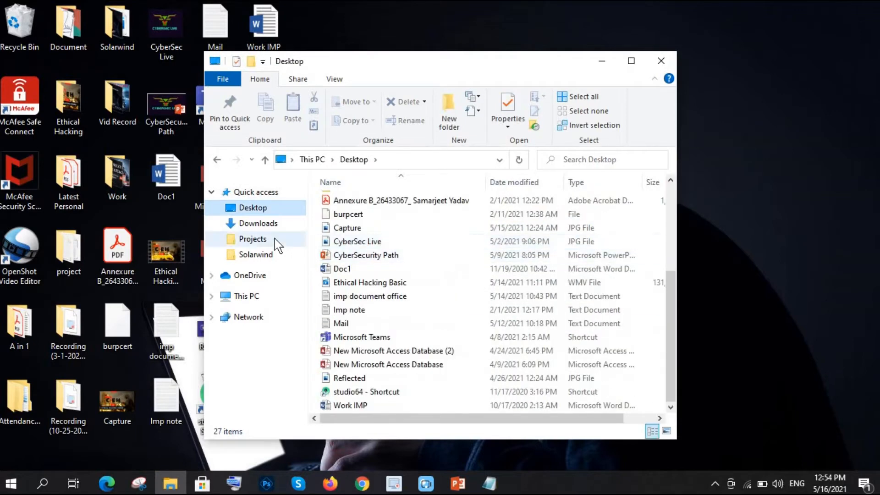
click(246, 296)
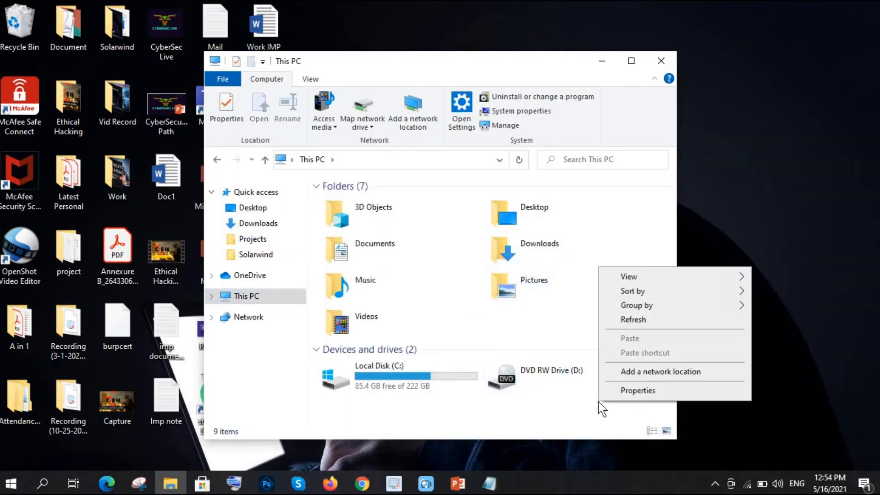
click(638, 390)
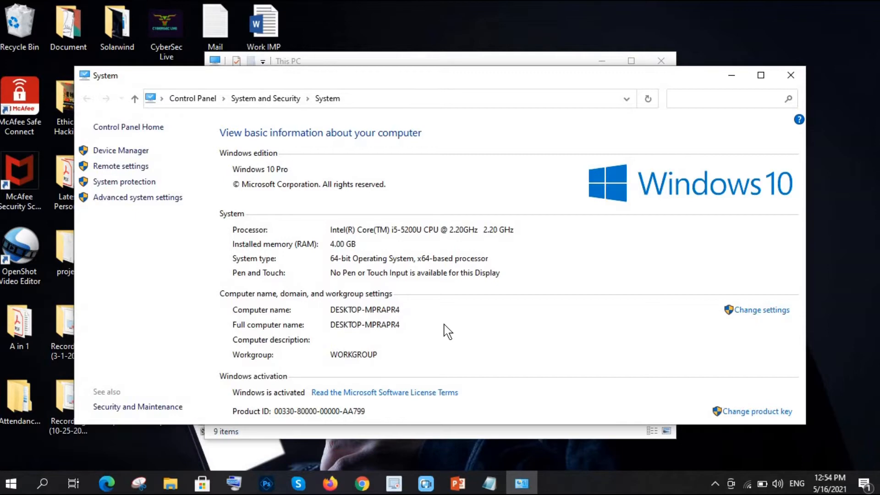
mouse_move(334, 266)
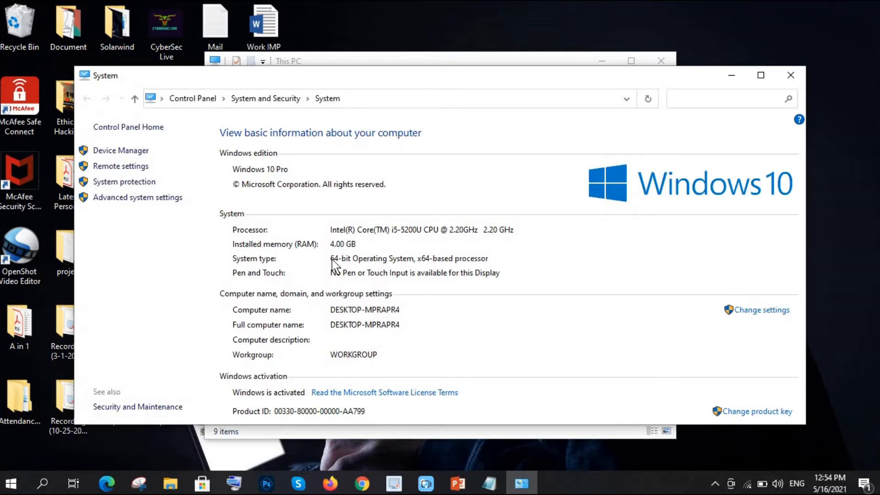
mouse_move(421, 270)
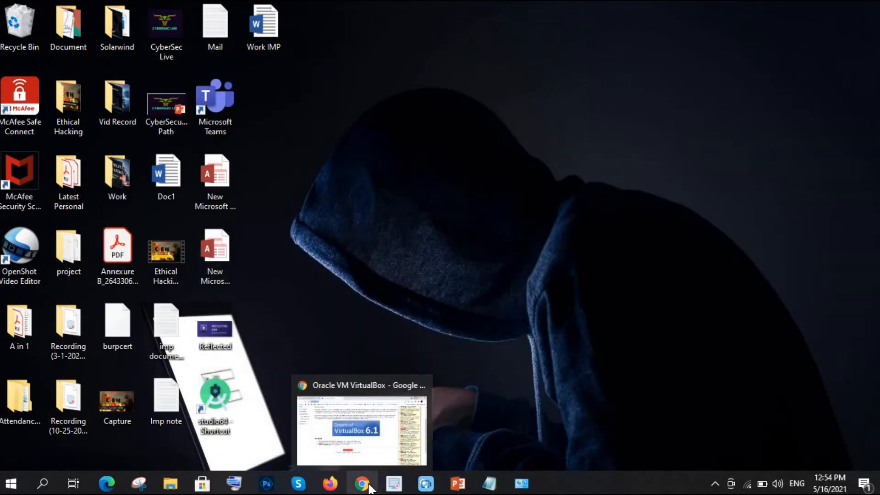
Step: Download the VirtualBox 6.1.22 installer for Windows hosts from the downloads page
click(362, 482)
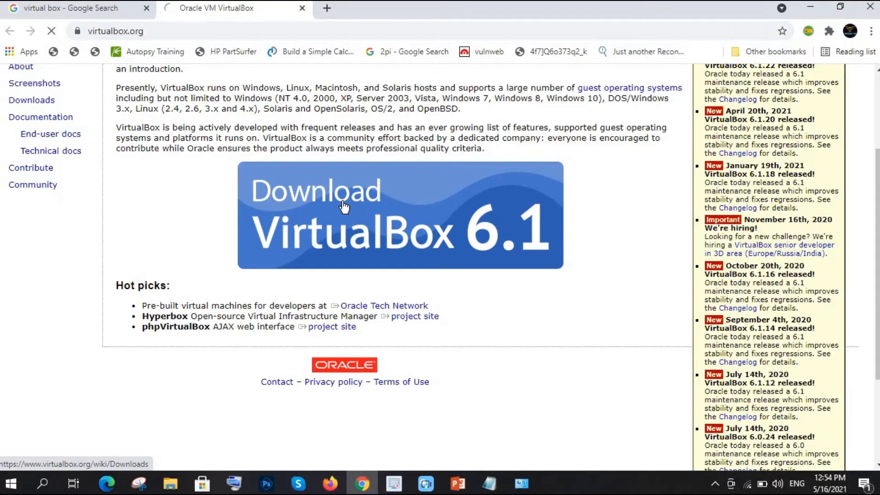
click(344, 215)
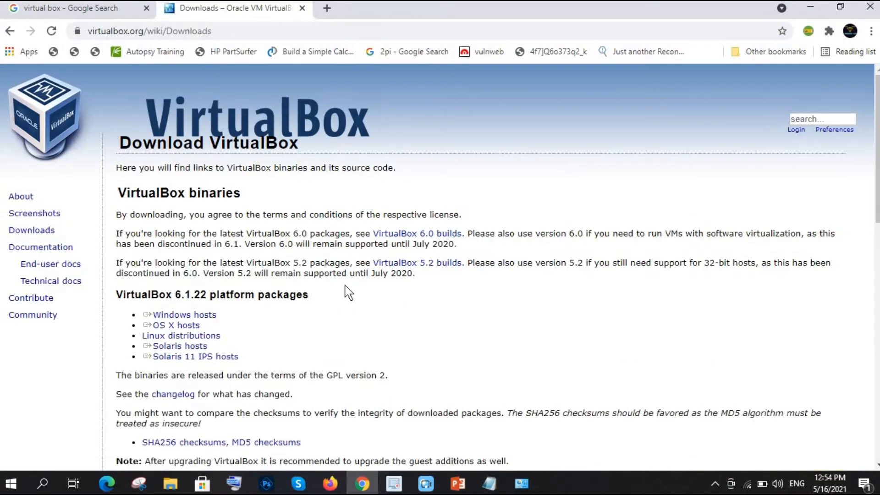
mouse_move(272, 387)
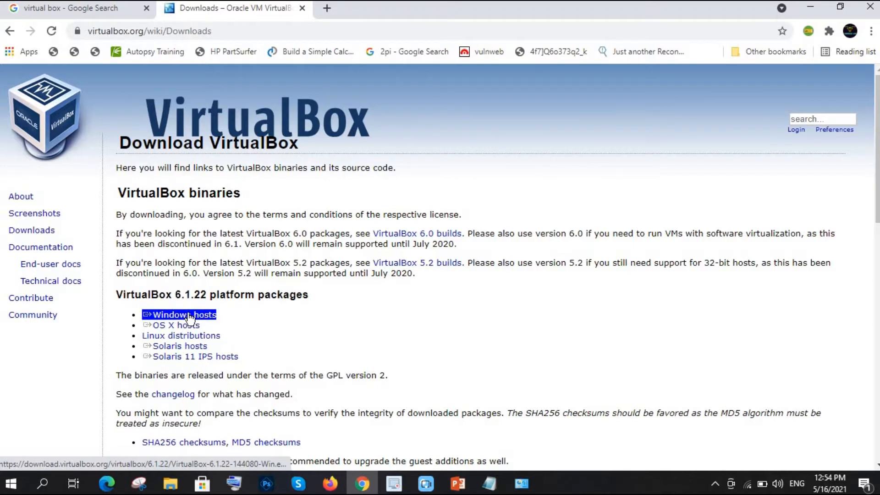
click(183, 315)
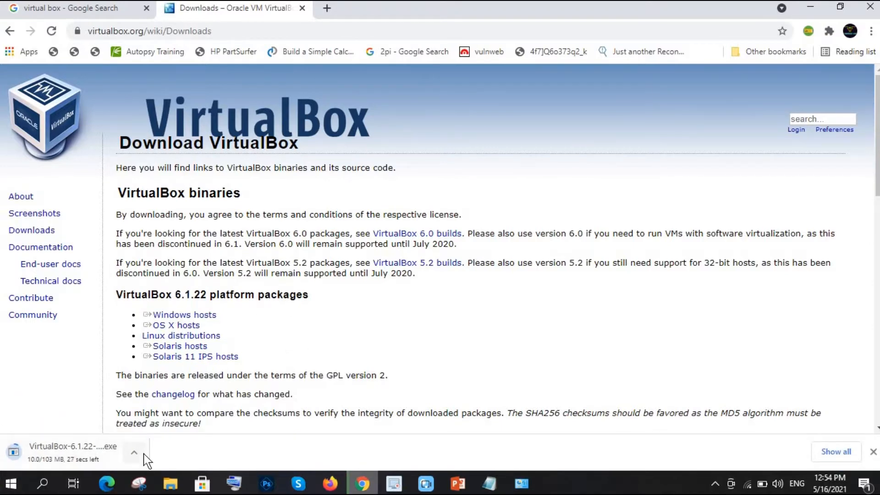
click(133, 452)
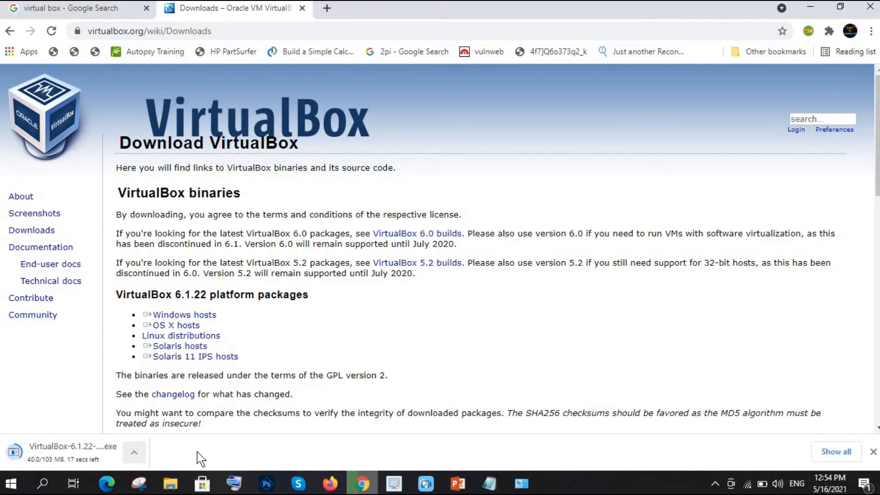
mouse_move(828, 466)
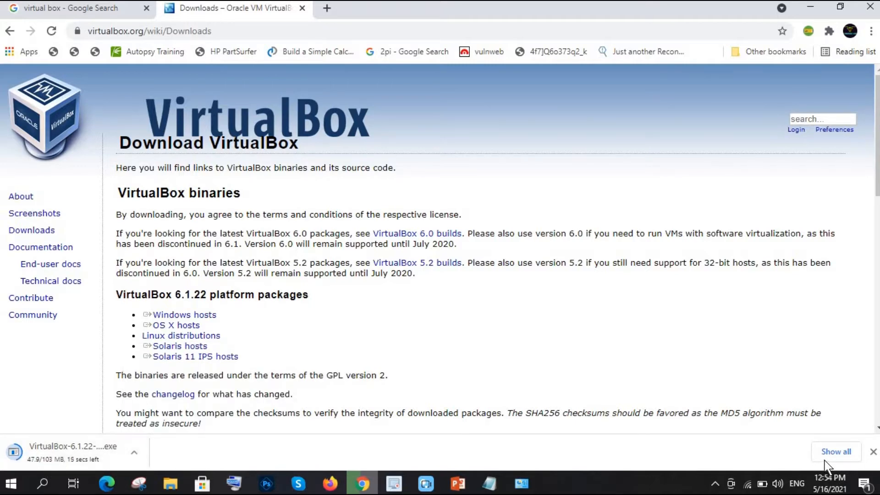
Step: Open Chrome's downloads list showing the finished VirtualBox-6.1.22-144080-Win.exe
click(836, 451)
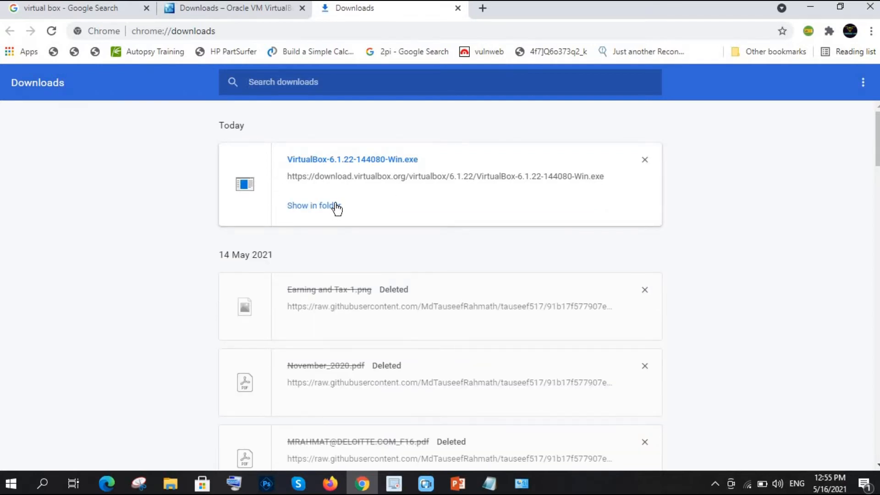
Step: Show the VirtualBox-6.1.22-144080-Win installer in the Downloads folder
click(312, 205)
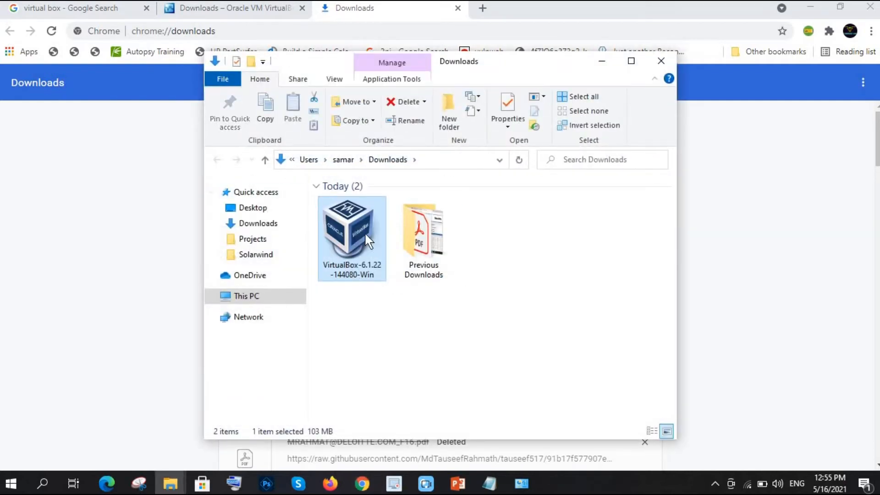
mouse_move(364, 230)
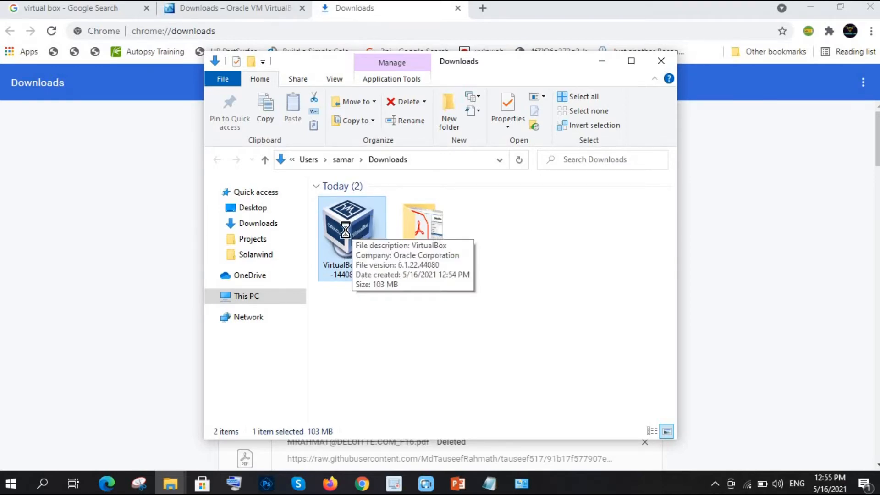
Step: Launch the VirtualBox installer and keep the default features until the network warning
double_click(352, 225)
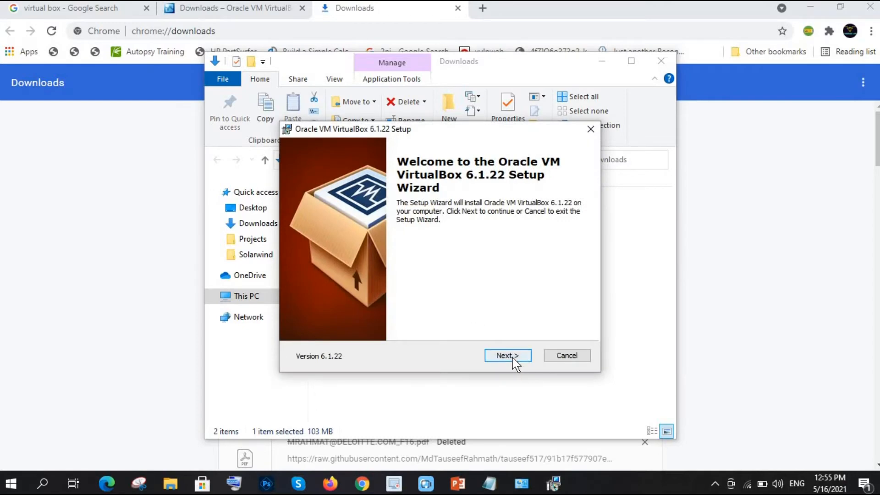
click(507, 355)
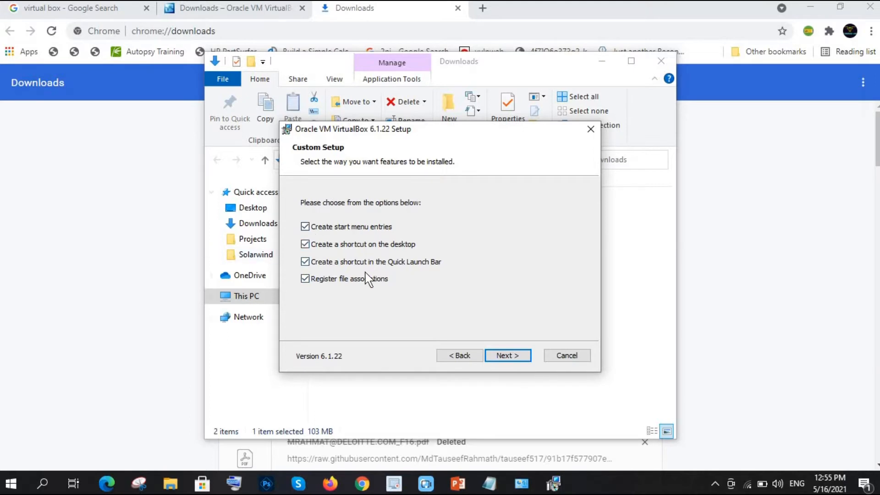
mouse_move(390, 312)
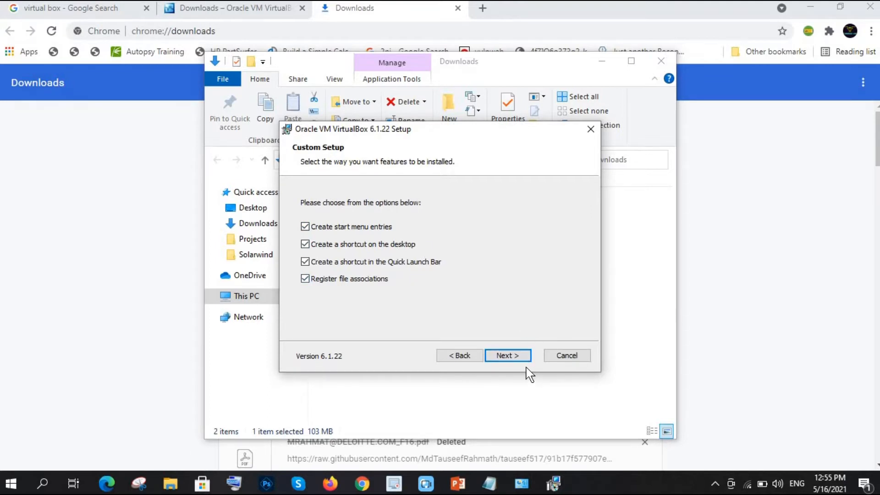
click(507, 355)
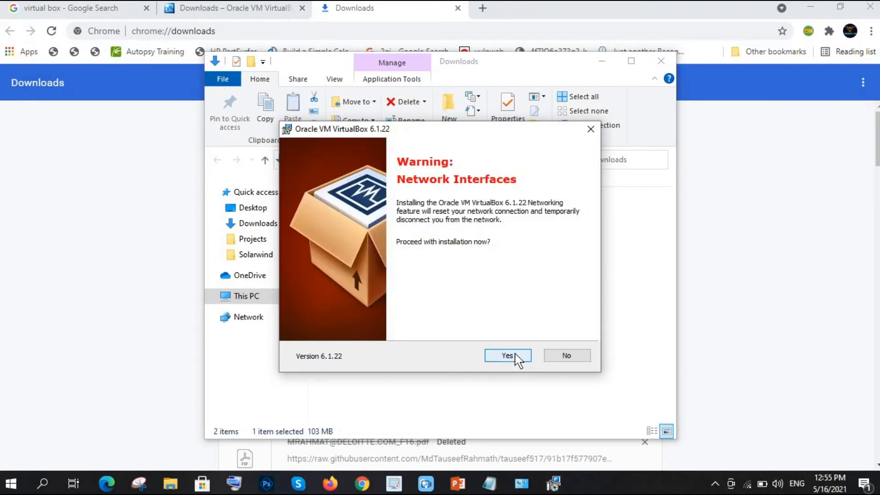
Step: Accept the network interfaces warning, finish installation, and start VirtualBox
click(506, 355)
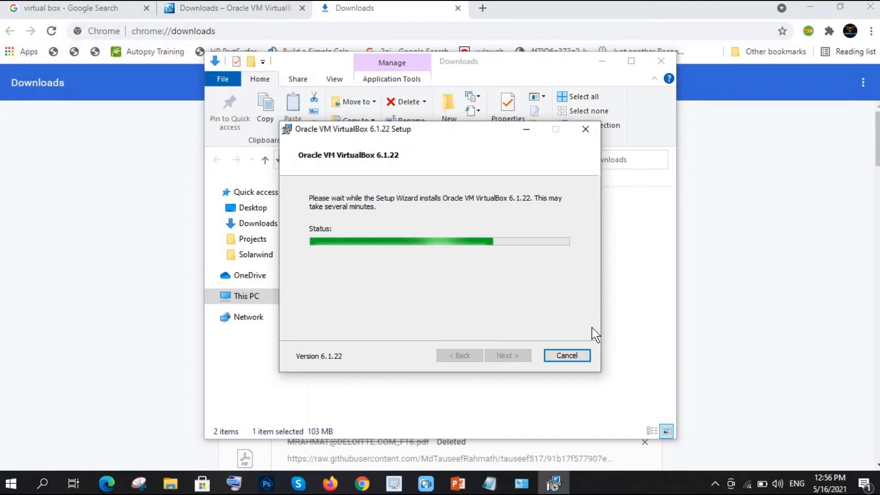
mouse_move(487, 209)
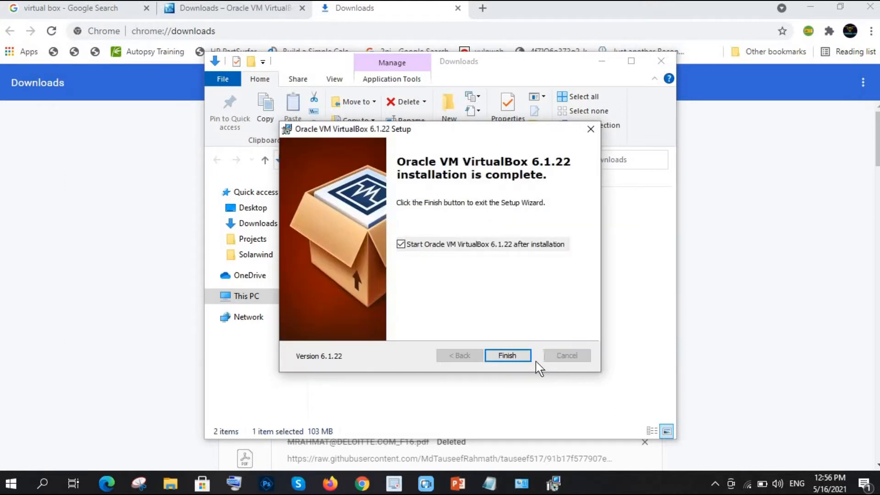
click(506, 355)
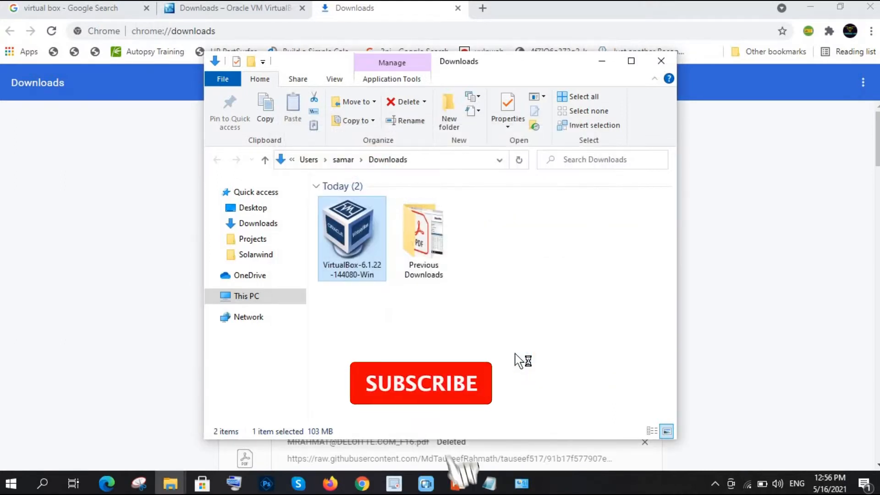
click(420, 384)
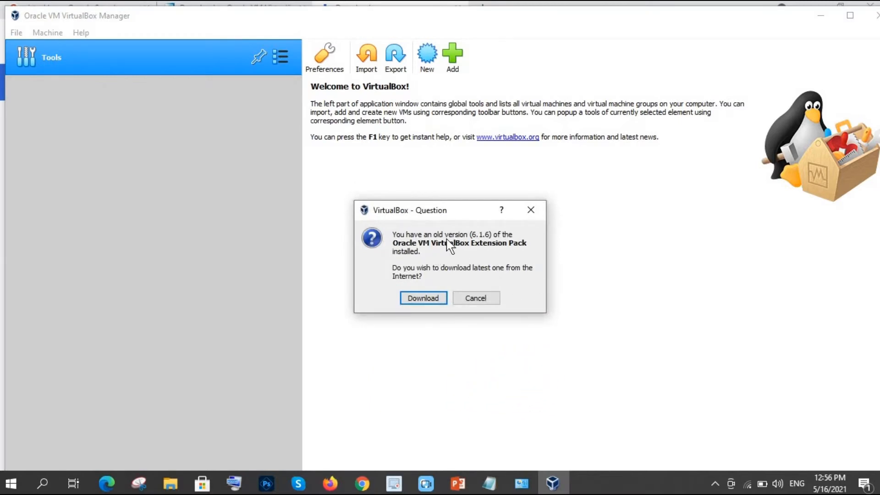
mouse_move(536, 258)
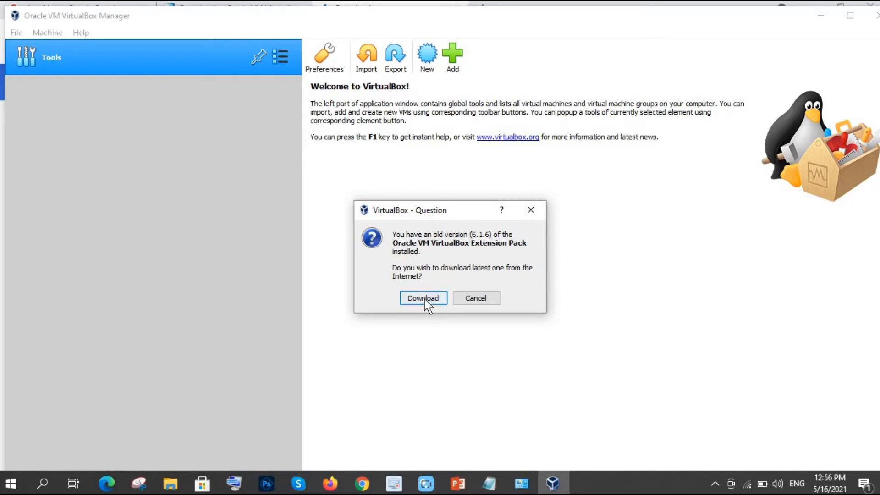
mouse_move(536, 249)
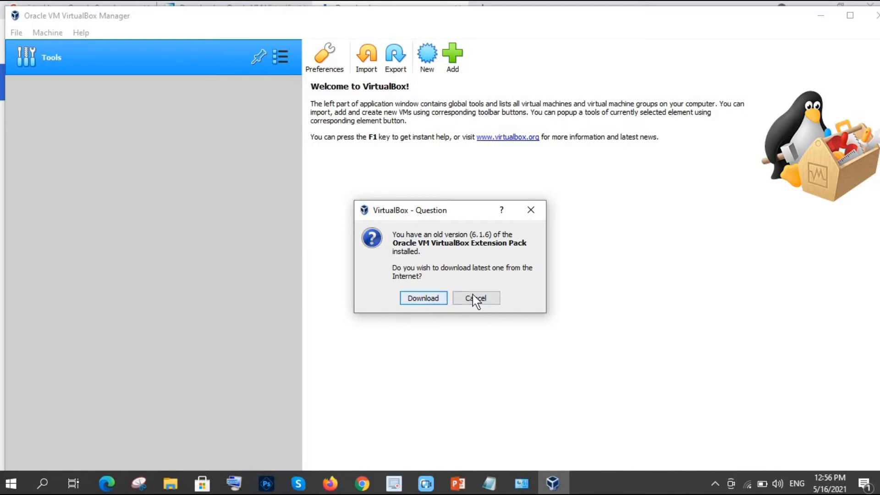
Step: Decline downloading the newer VirtualBox Extension Pack and cancel the question
click(475, 298)
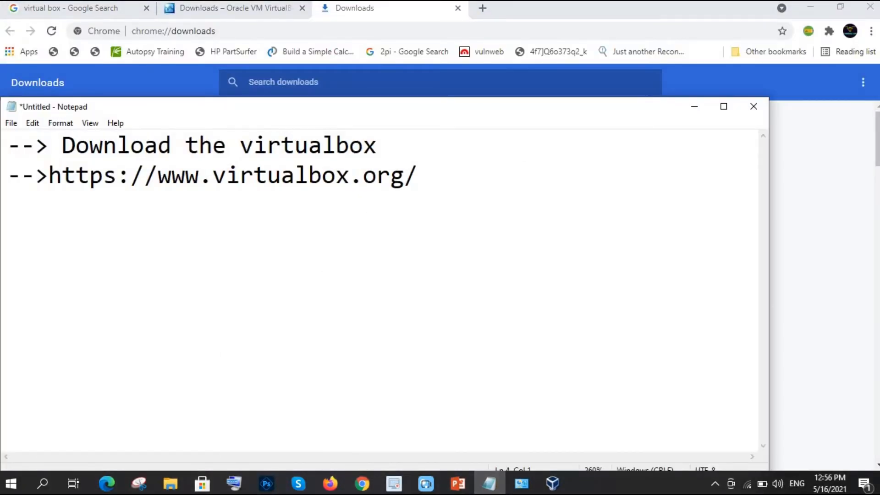
Step: Add the note line '--> Download kali for virtual box' below the VirtualBox site address
text(-->)
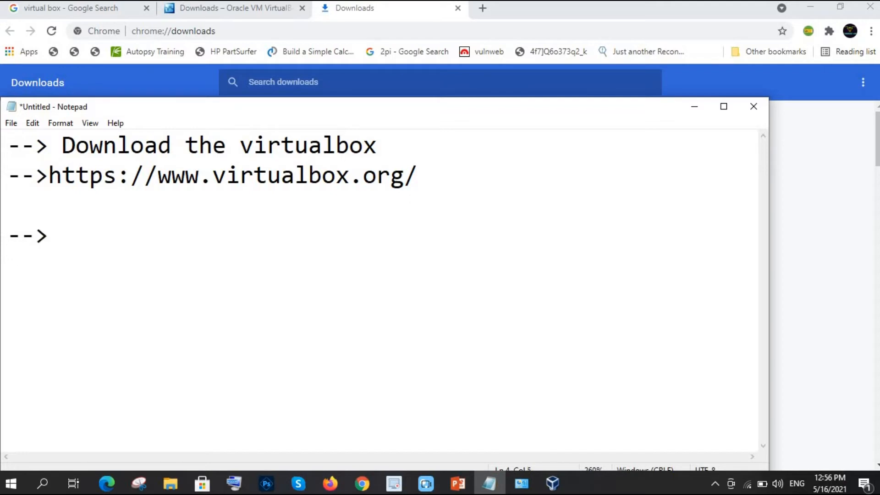
text(Download k)
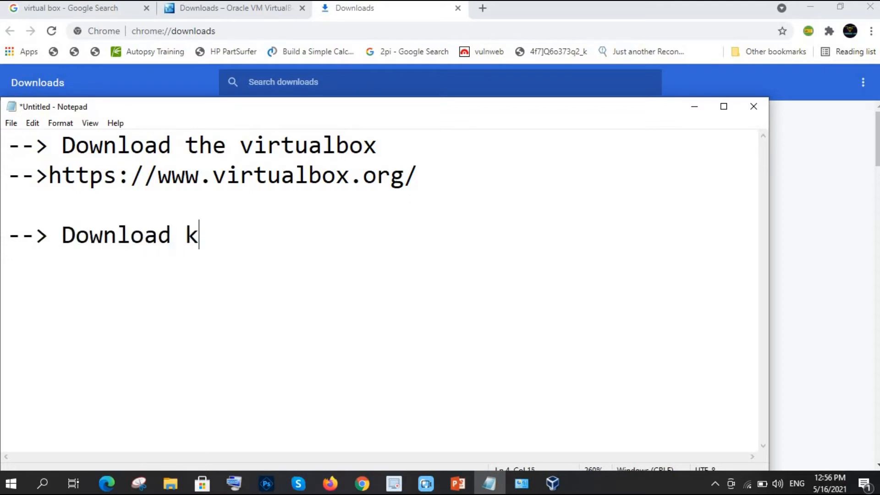
text(ali for c)
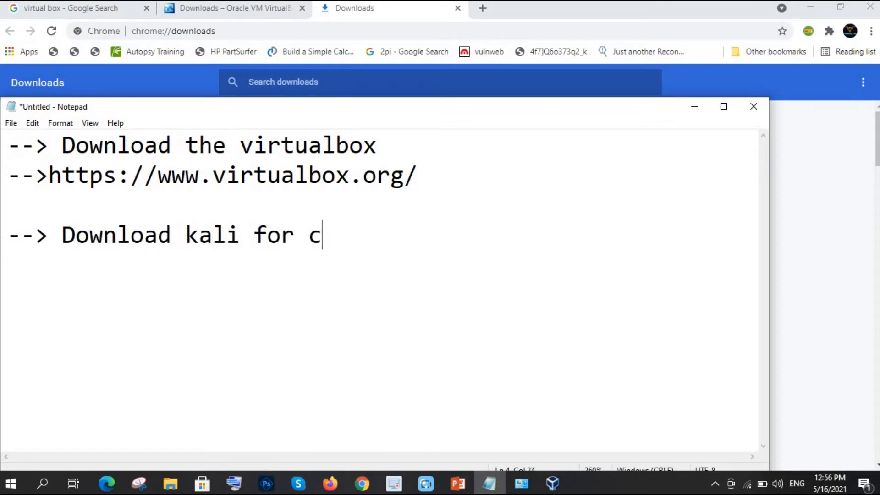
text(irtual box)
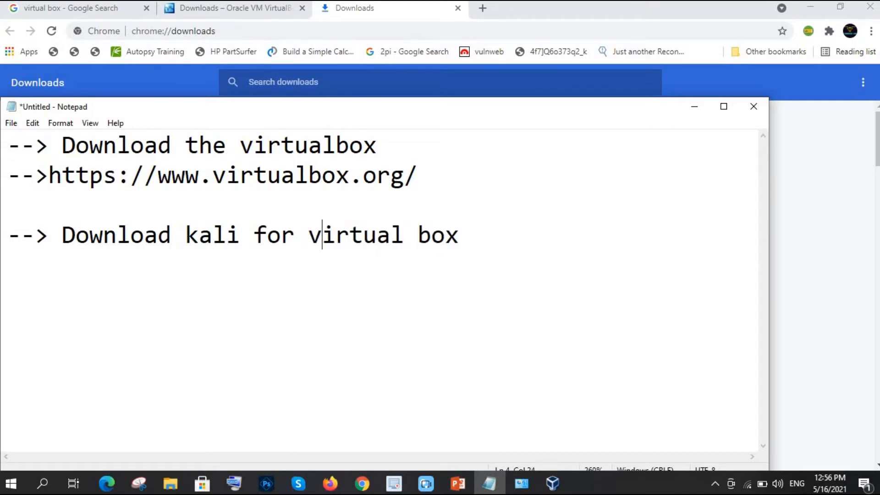
mouse_move(696, 123)
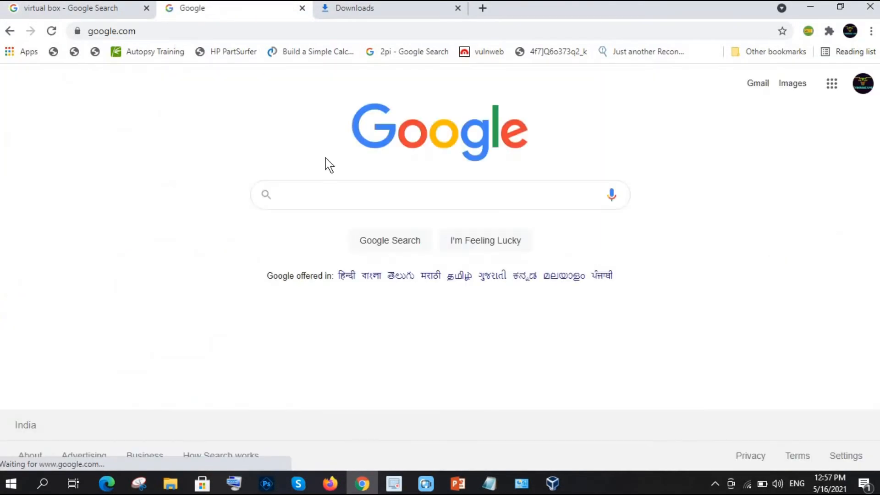
Step: Search Google for 'kali linux virtualbox' and scroll to the Kali downloads result
text(Kali linux)
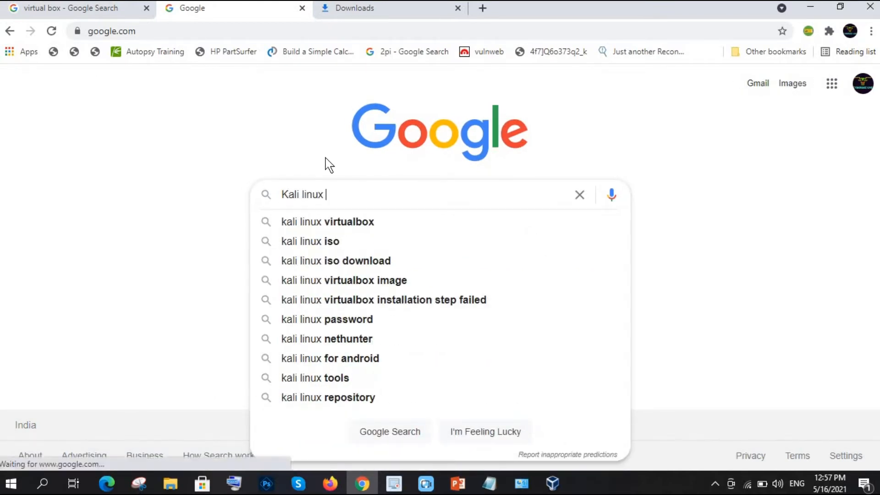
click(328, 221)
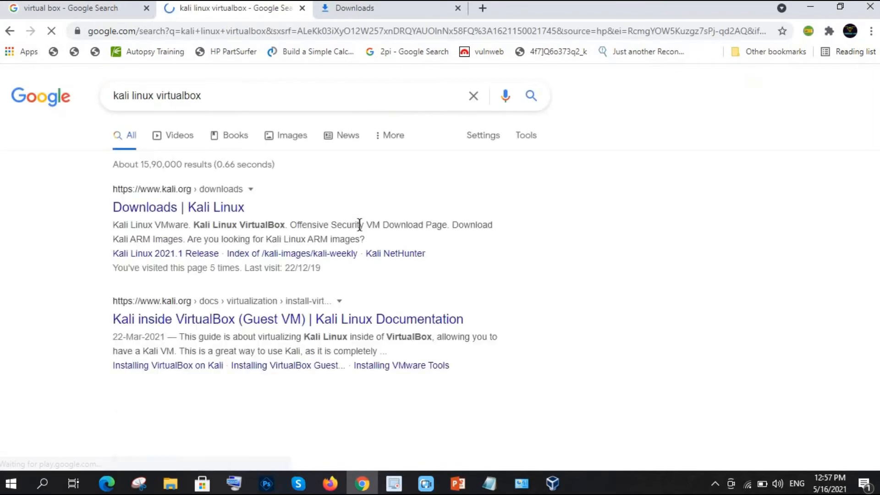
scroll(down, 3)
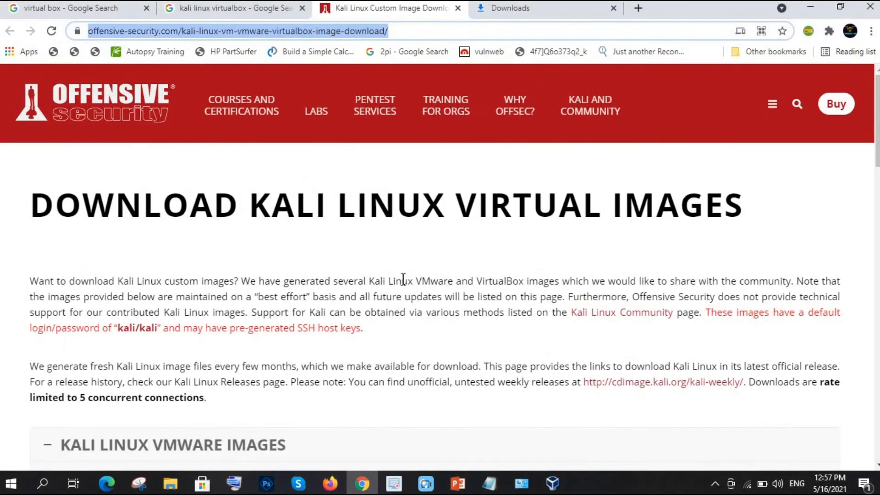
mouse_move(272, 203)
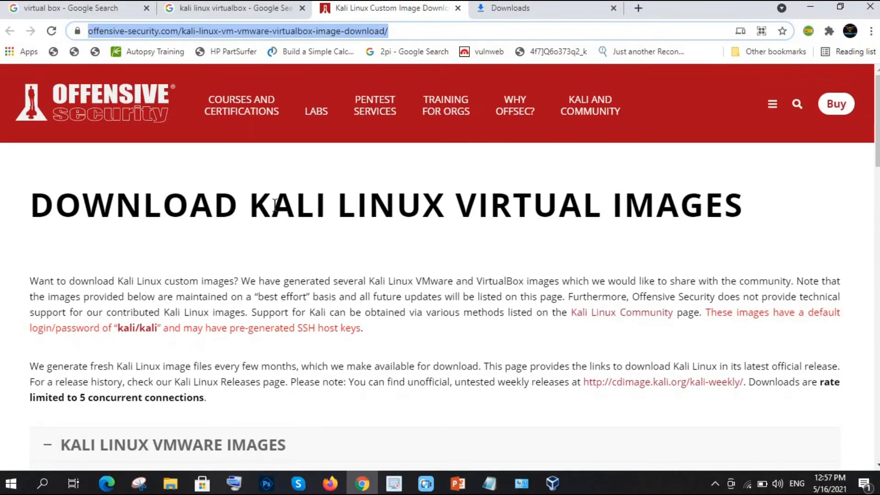
Step: Expand the Kali Linux VirtualBox Images list and download the 64-Bit (OVA) 2021.1 image
scroll(down, 3)
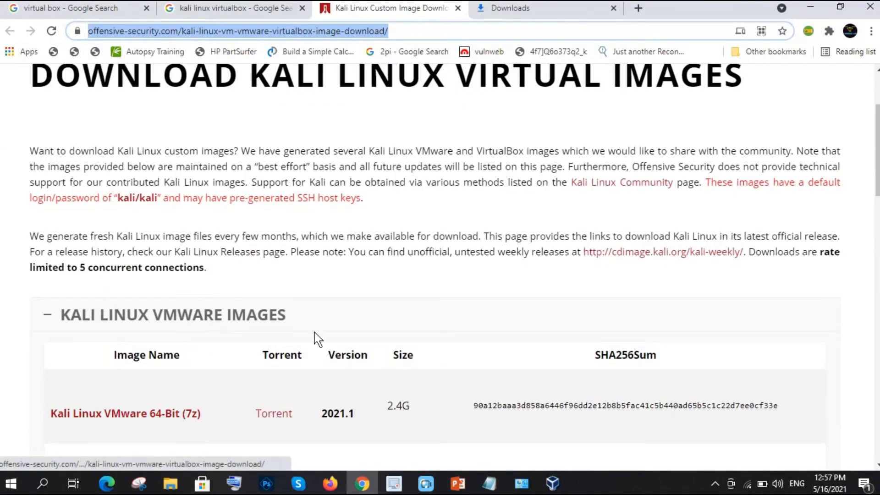
scroll(down, 3)
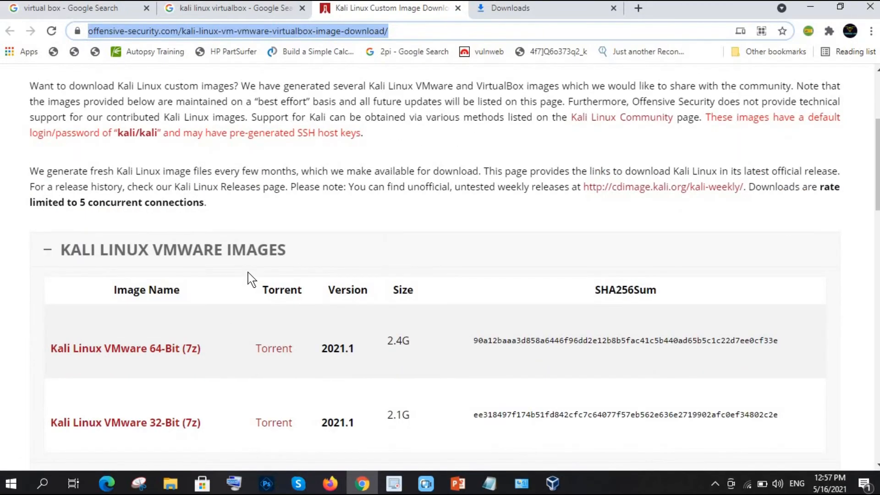
scroll(down, 3)
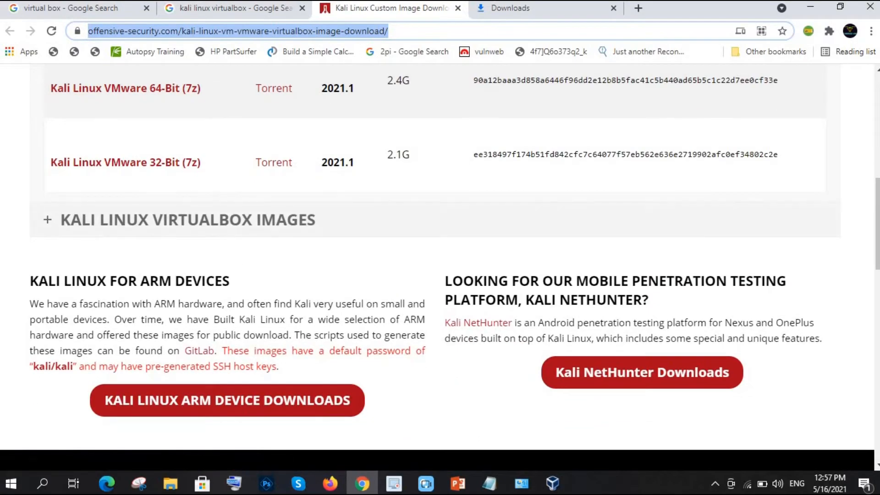
click(188, 219)
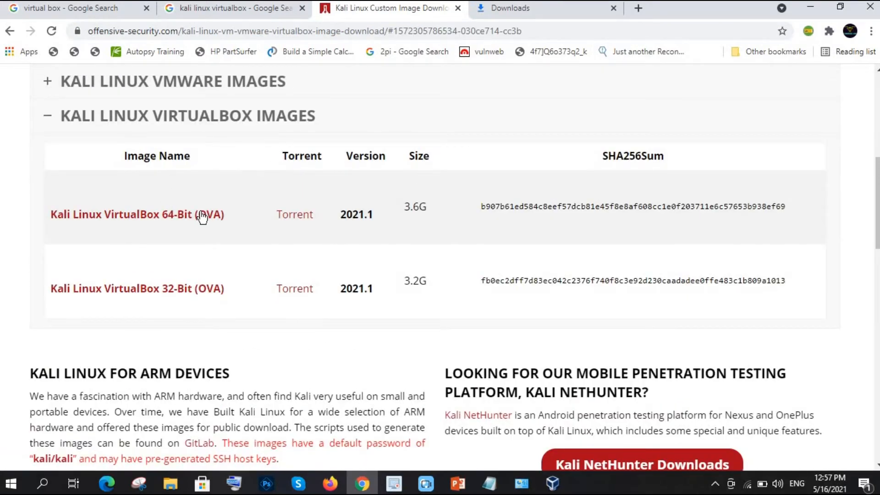
mouse_move(209, 245)
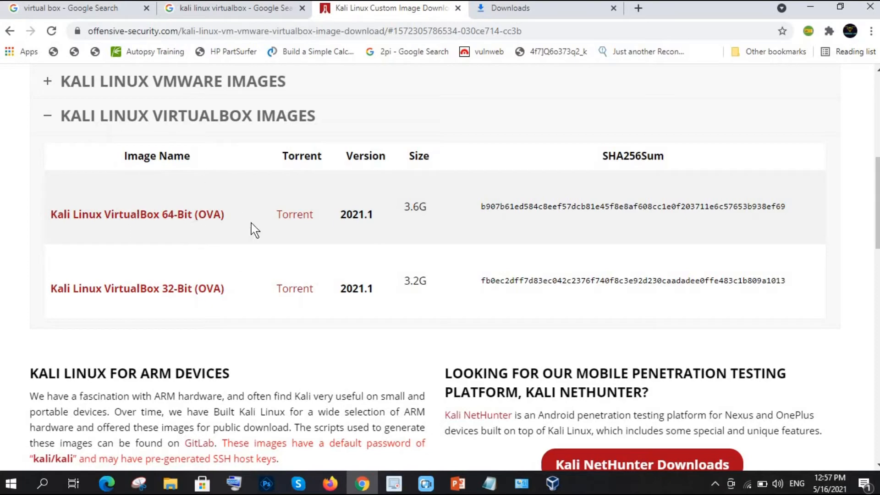
mouse_move(169, 258)
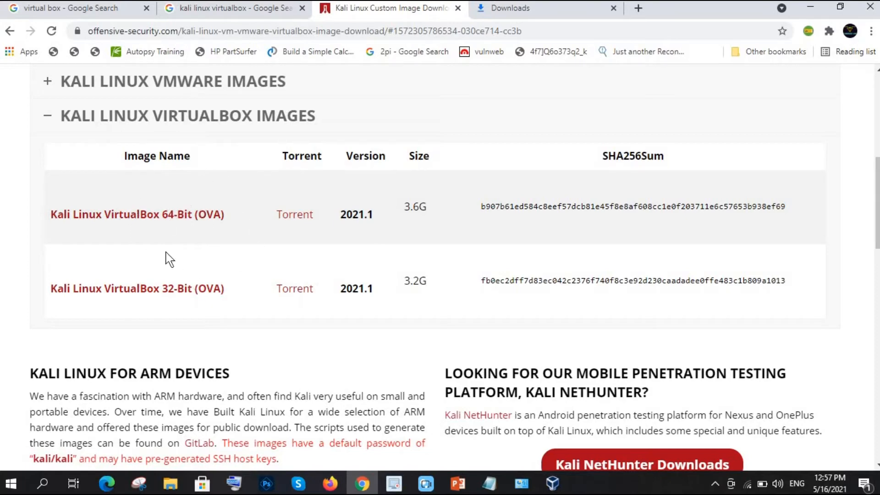
mouse_move(248, 275)
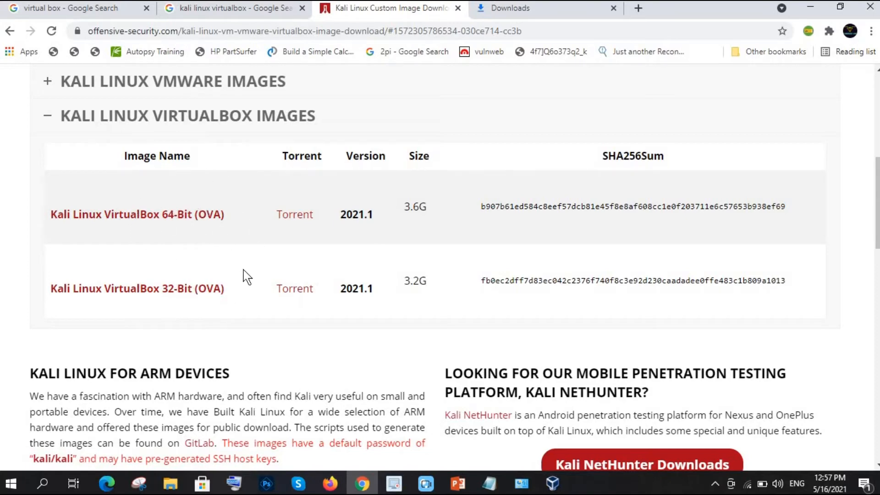
mouse_move(219, 248)
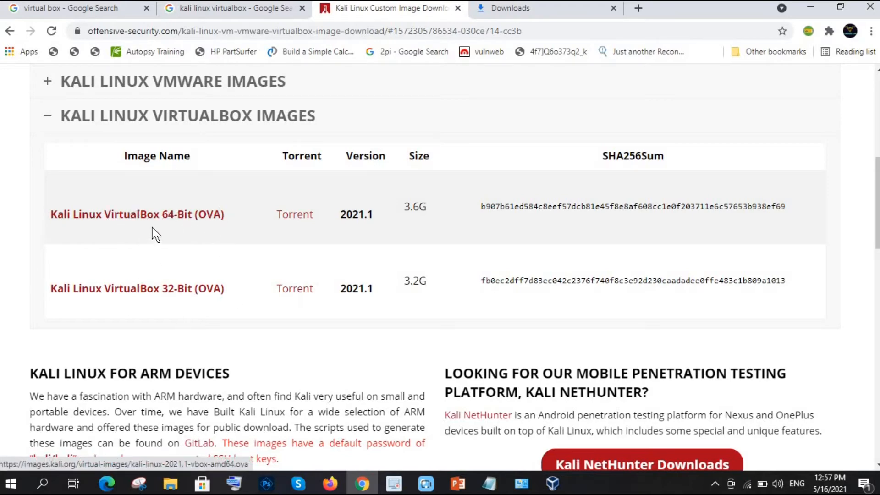
click(137, 214)
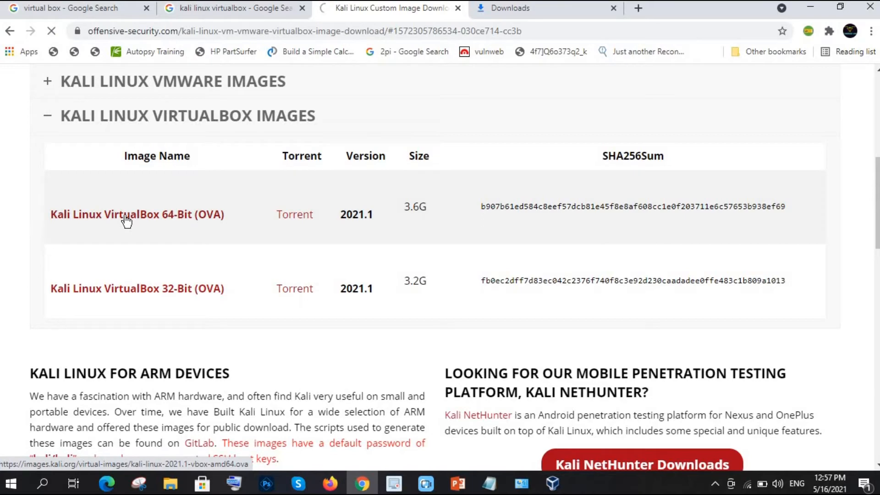
click(137, 214)
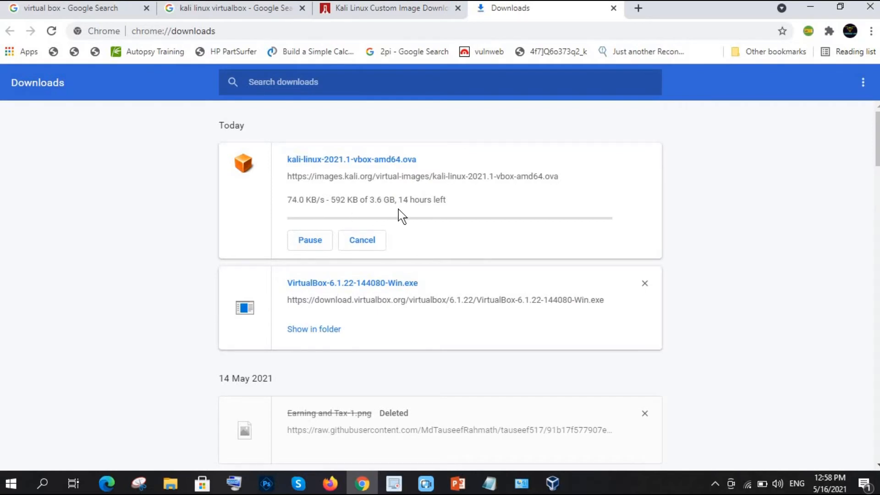
mouse_move(407, 219)
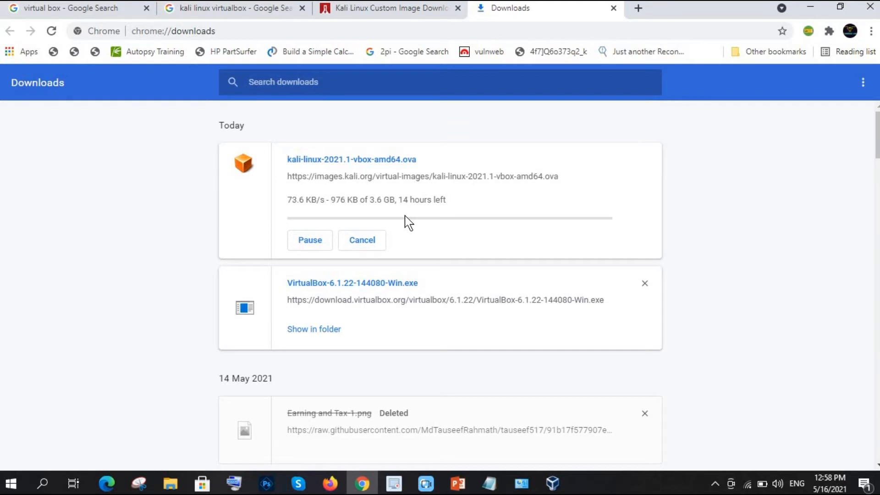
mouse_move(419, 229)
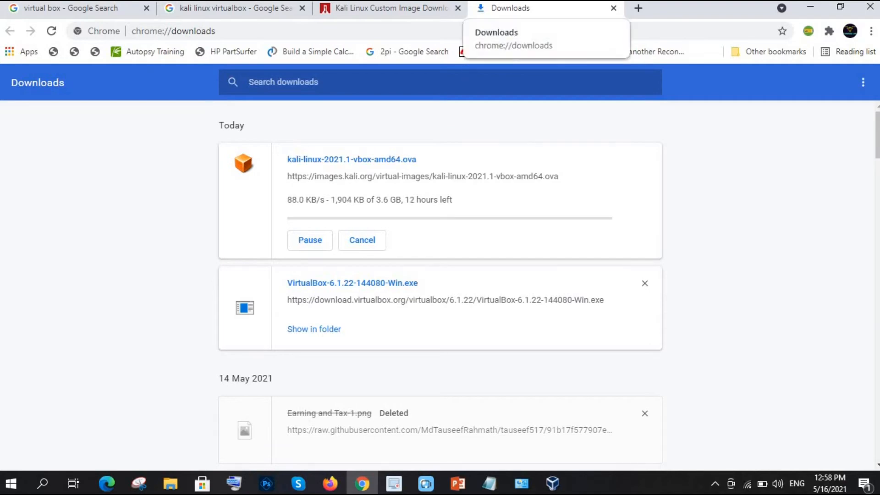
mouse_move(352, 212)
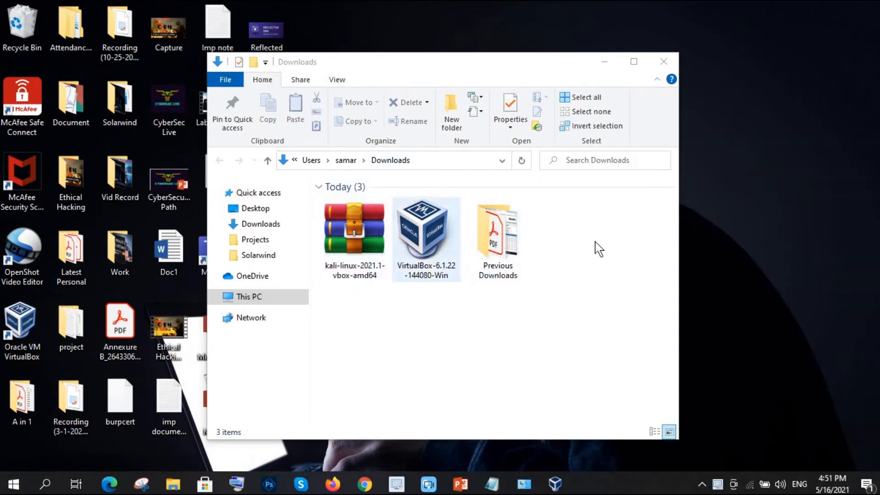
Step: Extract the Kali archive in Downloads and refresh to show its OVF, manifest and disk files
click(555, 484)
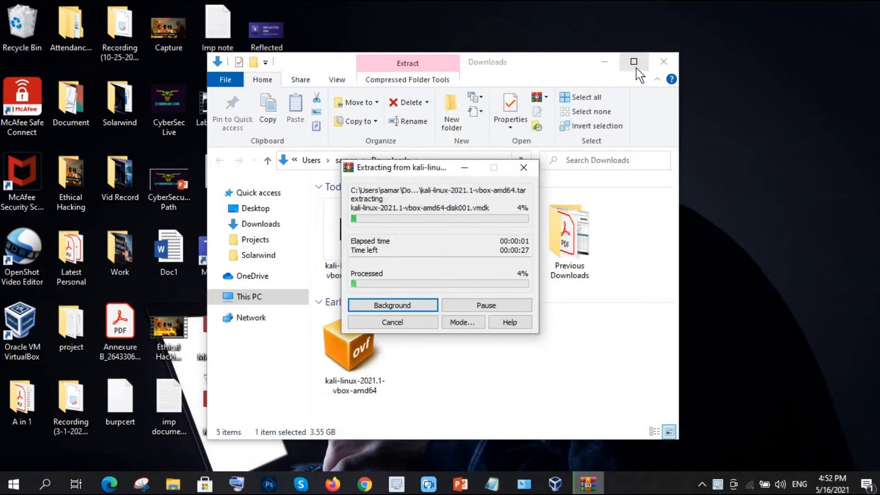
click(633, 62)
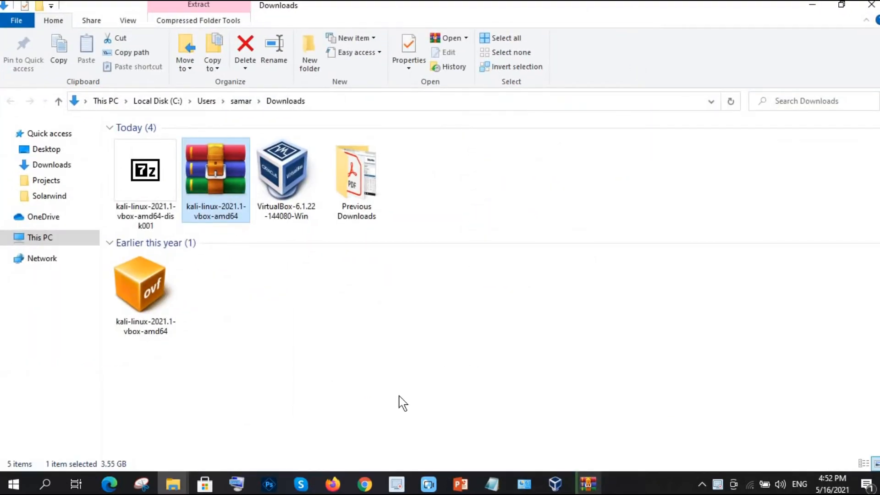
double_click(215, 168)
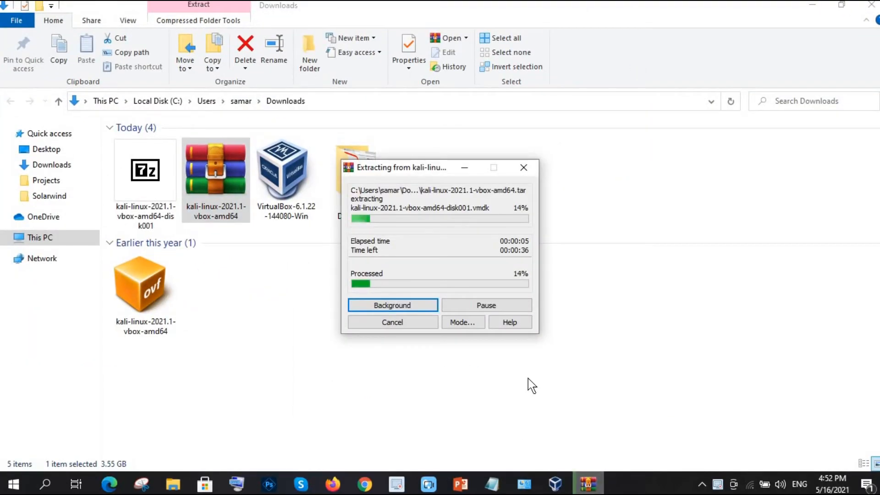
mouse_move(253, 297)
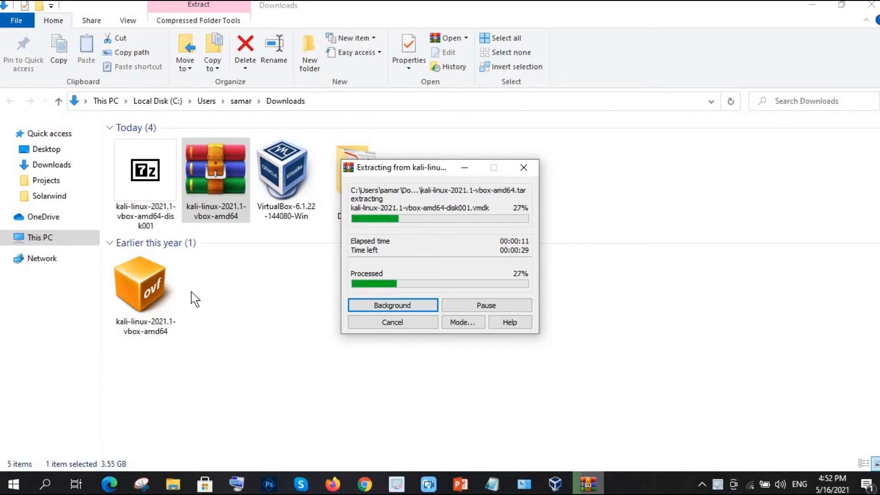
mouse_move(553, 257)
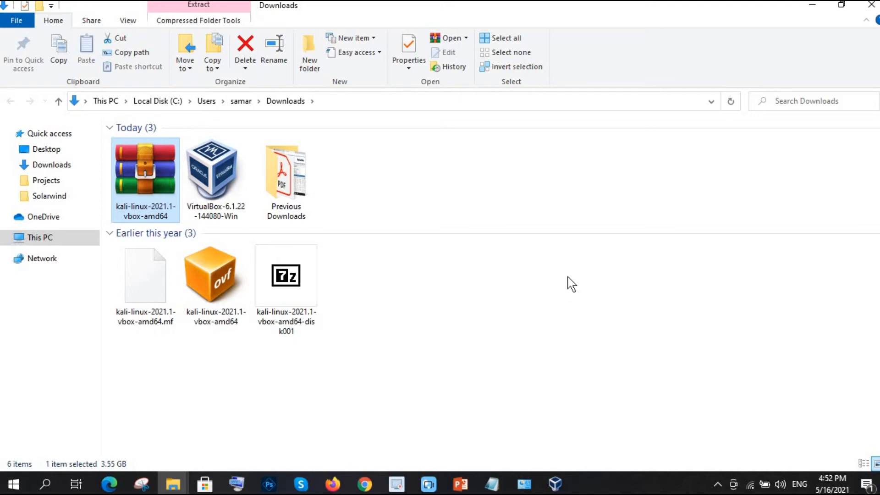
right_click(570, 282)
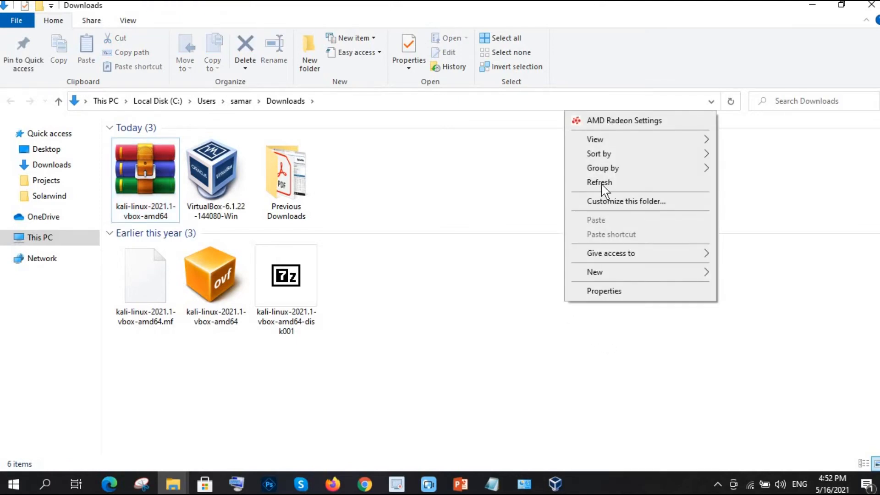
click(216, 275)
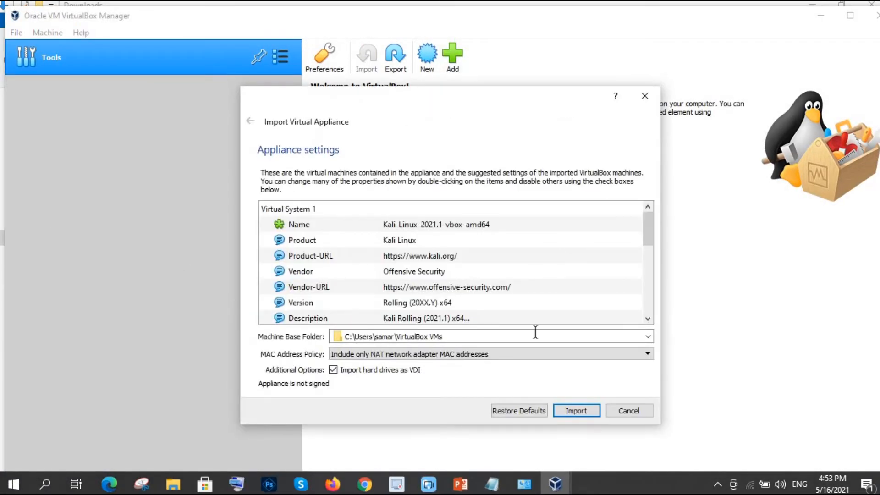
Step: Import the Kali-Linux-2021.1-vbox-amd64 appliance and accept its GPL license agreement
click(409, 354)
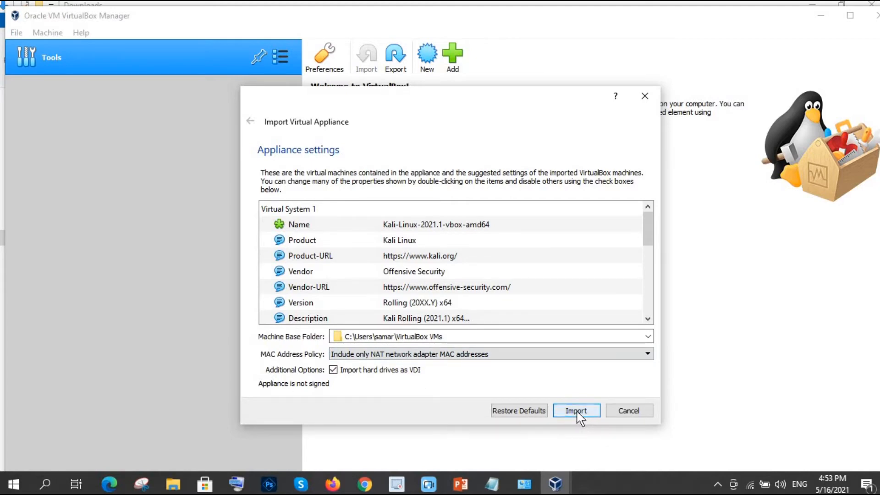
click(575, 410)
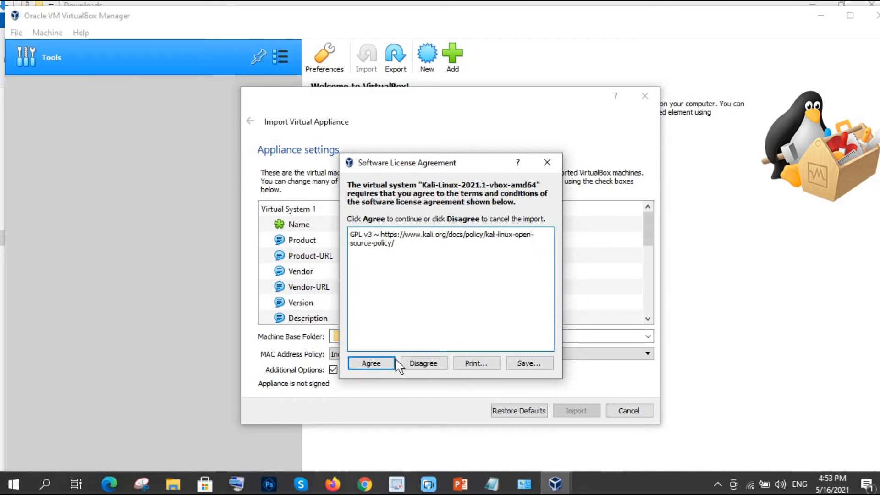
click(370, 363)
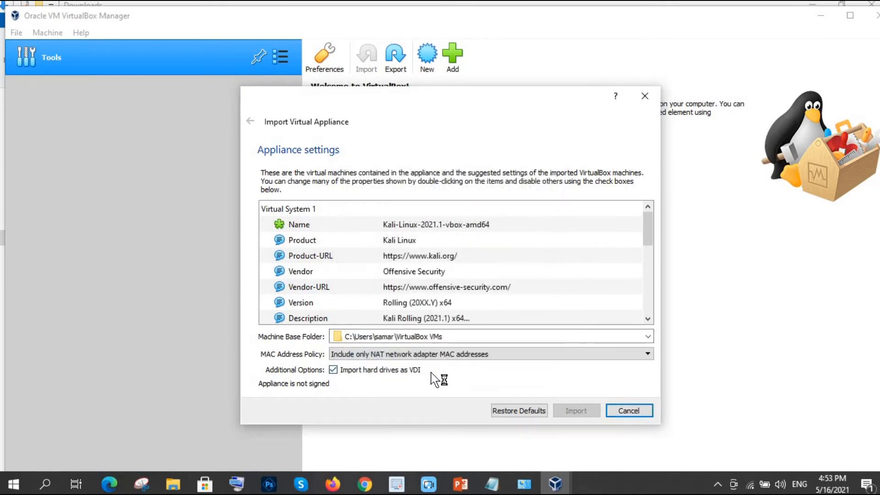
click(575, 410)
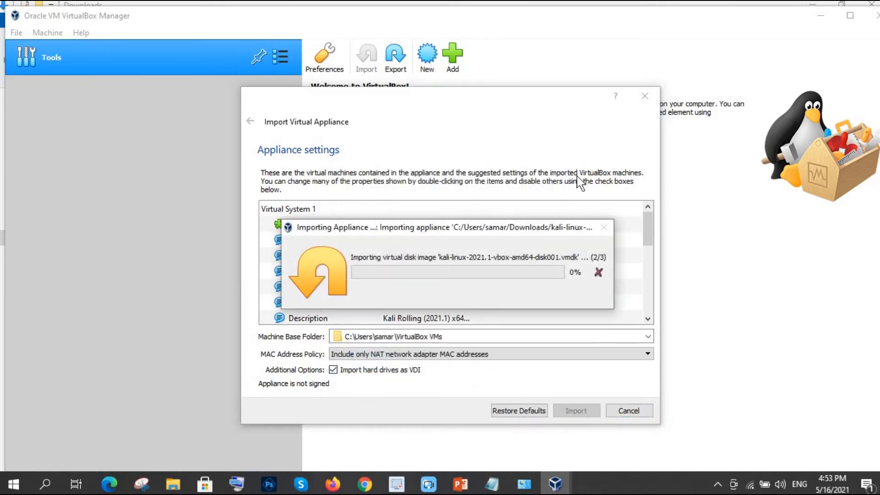
mouse_move(471, 295)
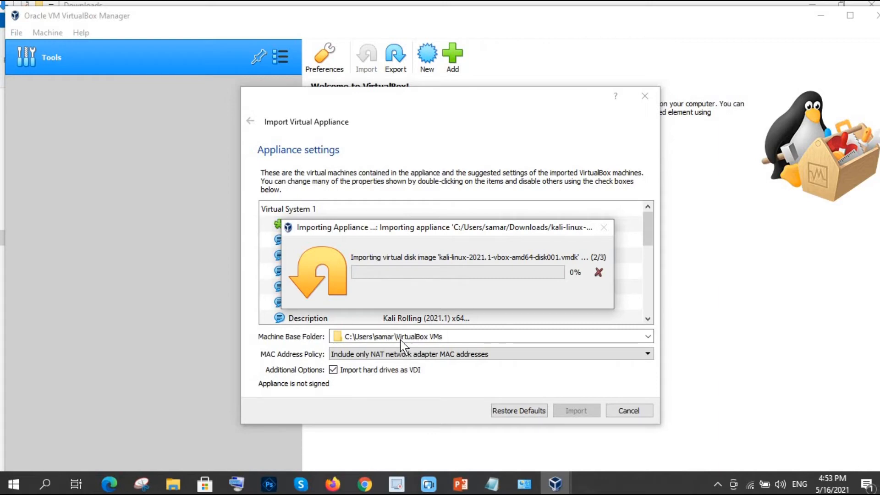
mouse_move(369, 347)
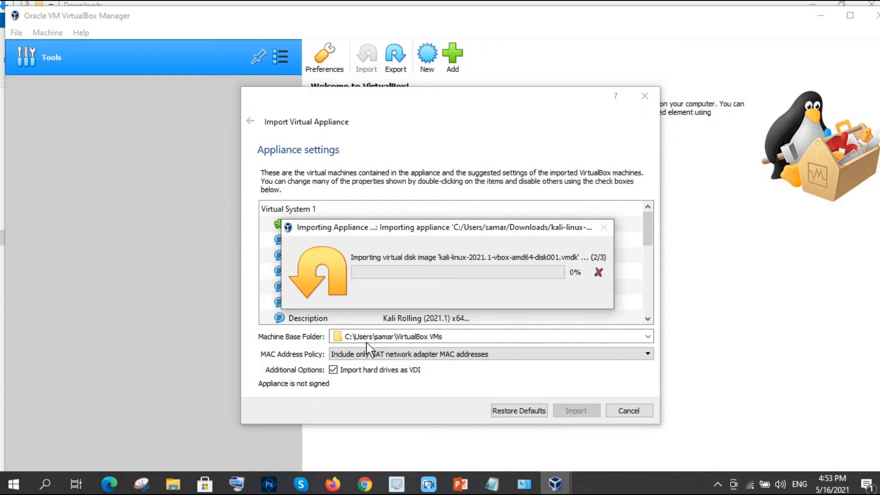
mouse_move(370, 347)
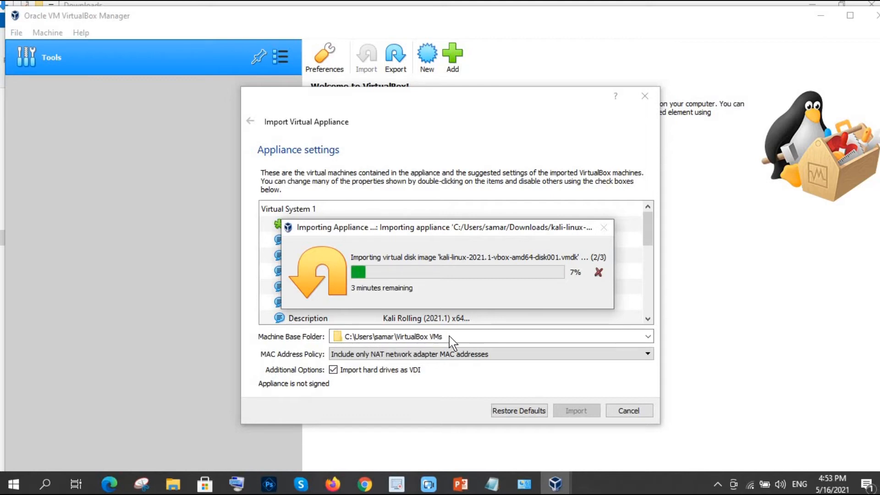
mouse_move(408, 324)
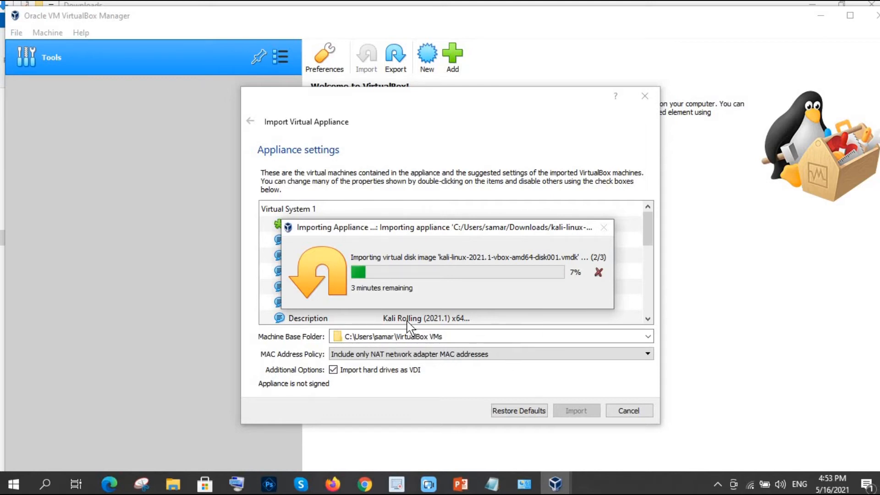
mouse_move(523, 379)
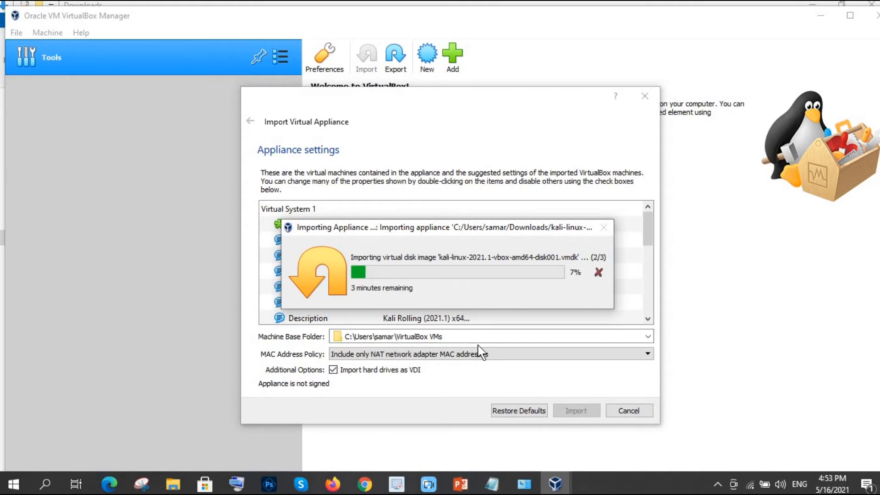
mouse_move(423, 465)
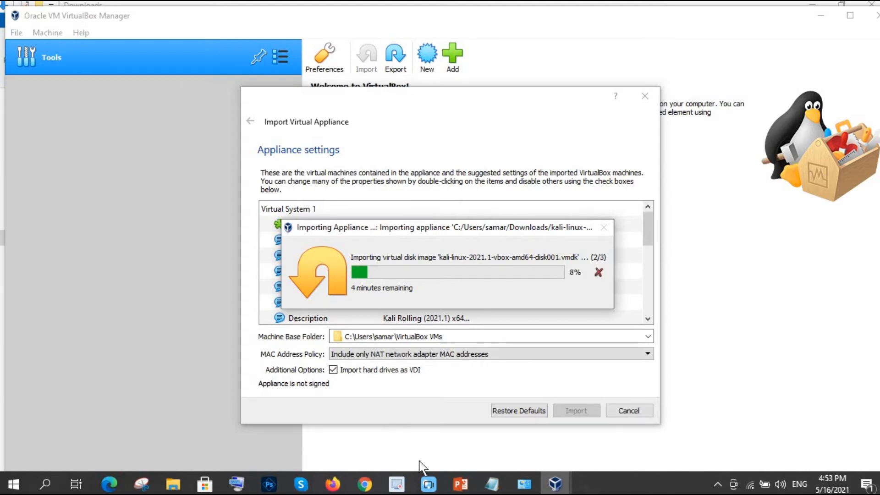
mouse_move(626, 279)
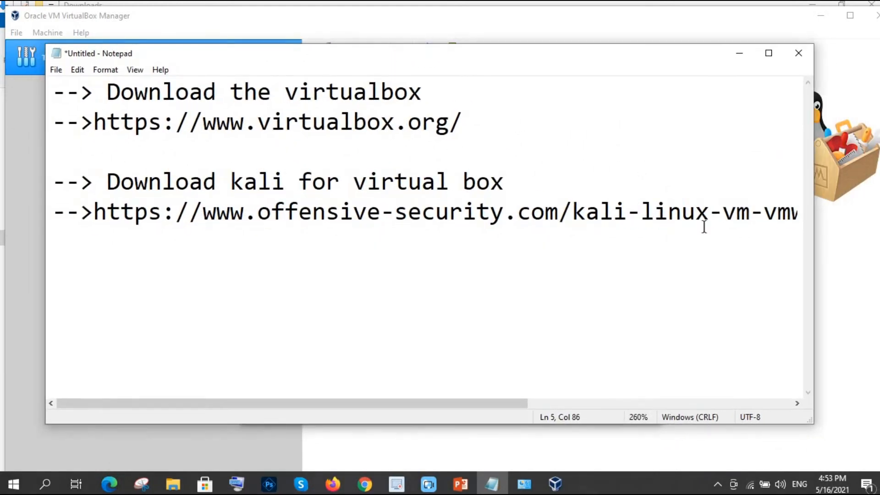
Step: Add note lines '-->Extract the kali' and '--> Click on OVA file of kali linux'
click(449, 212)
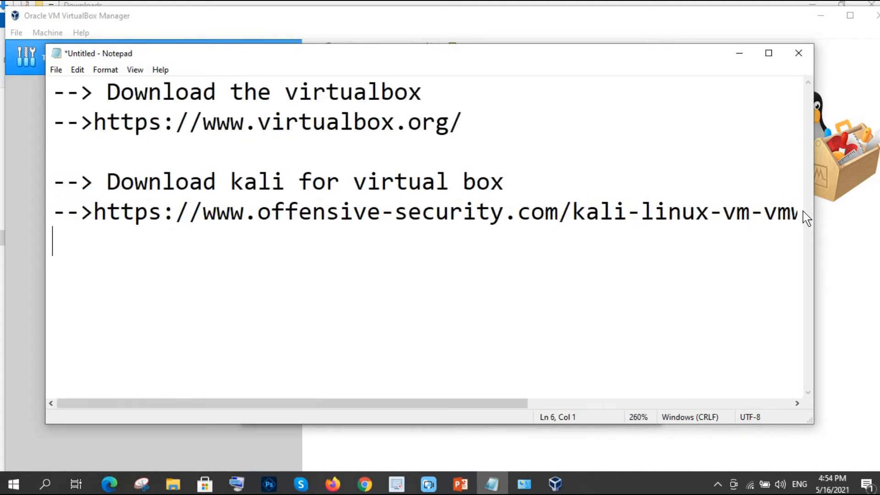
key(enter)
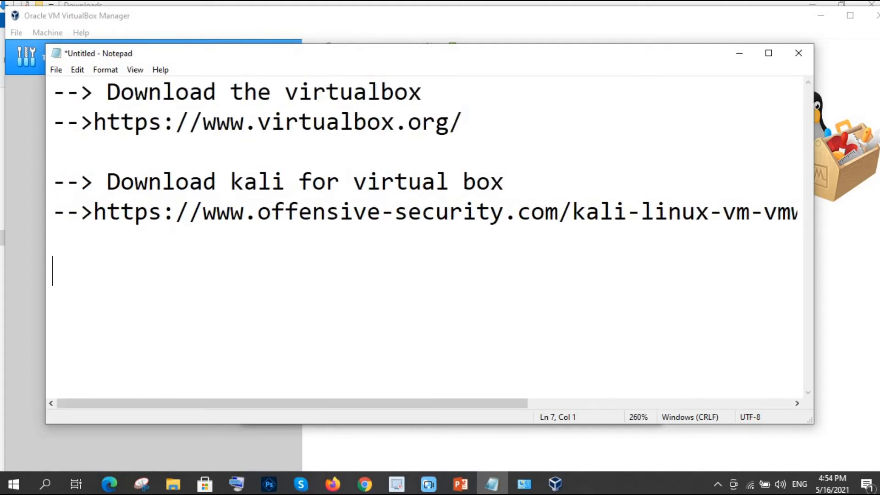
text(-->)
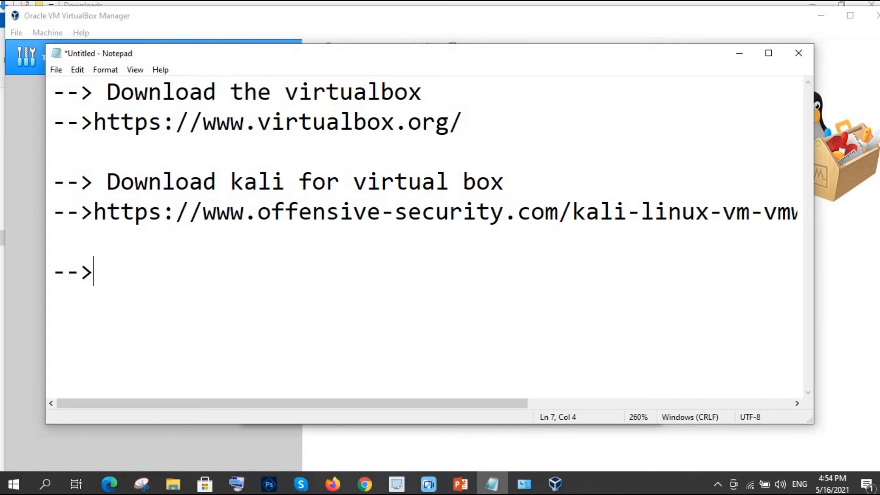
text(Extr)
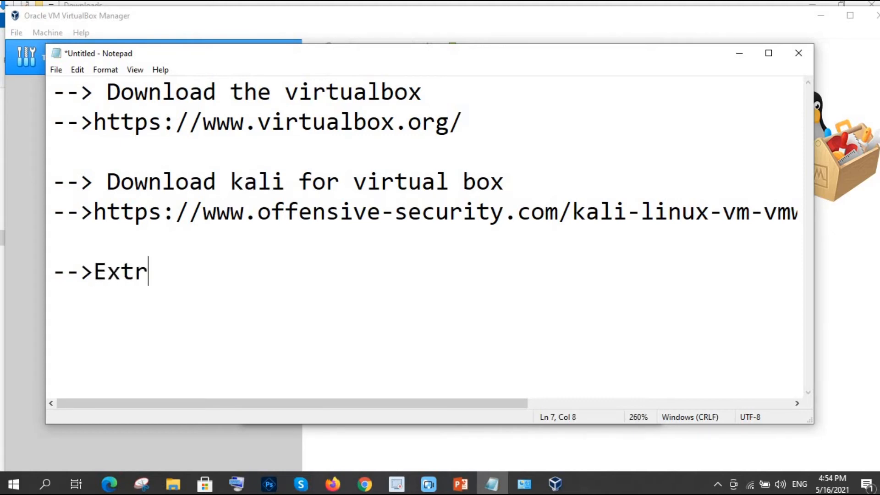
text(act the kali)
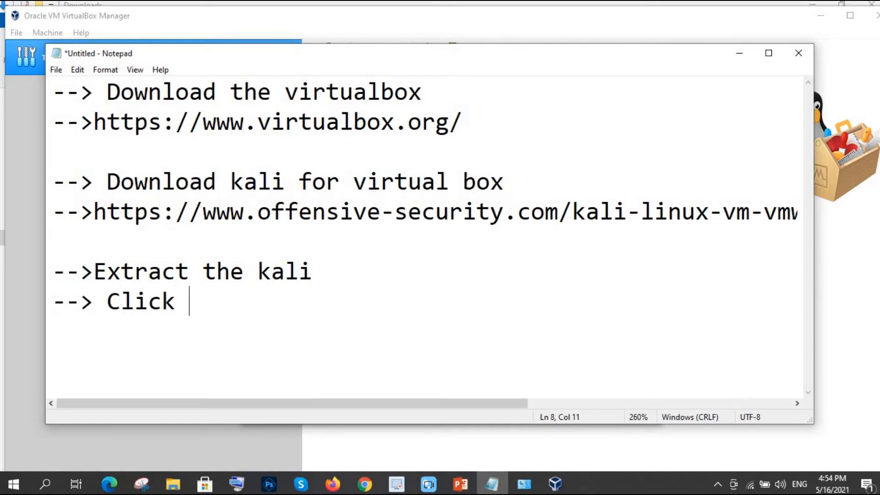
text(on OVA fi)
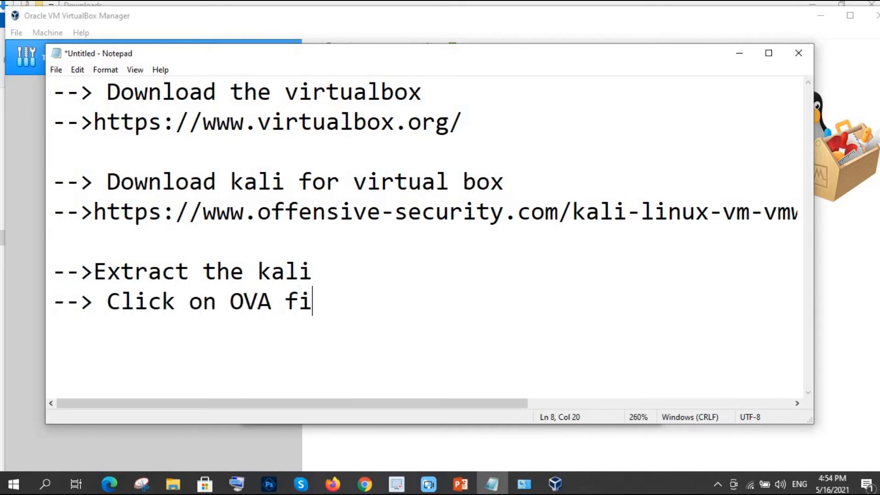
text(le of kali l)
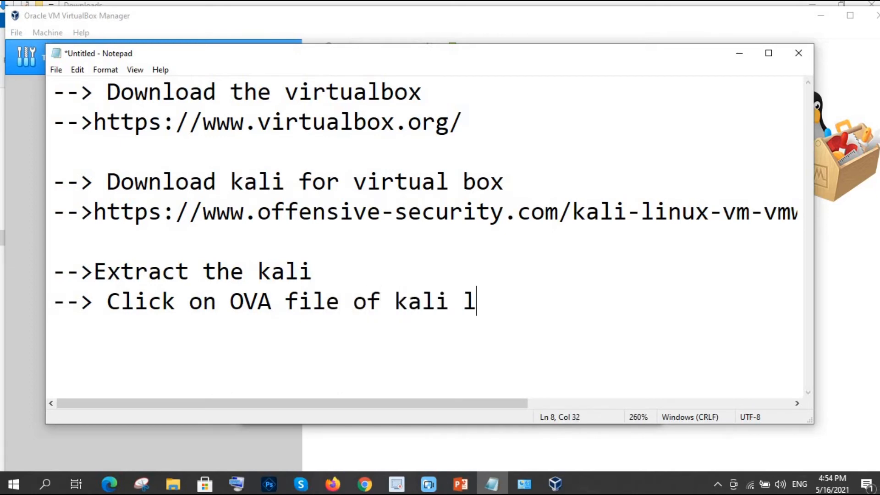
text(inux)
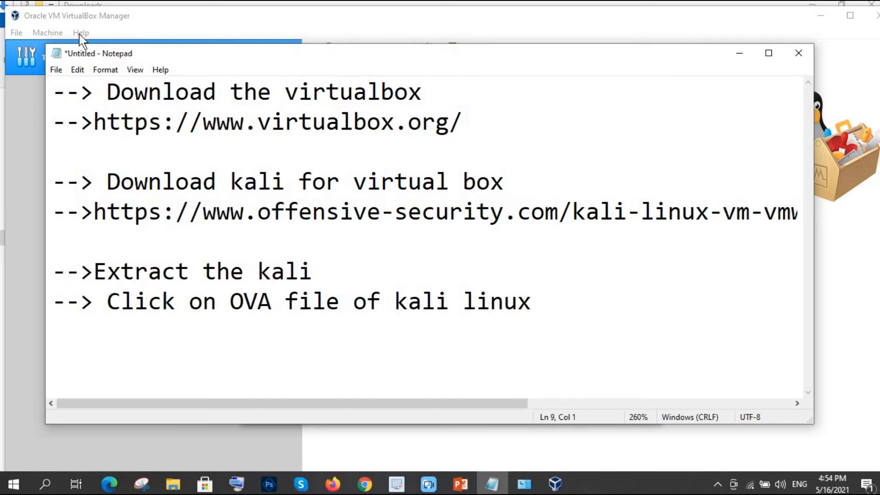
mouse_move(187, 302)
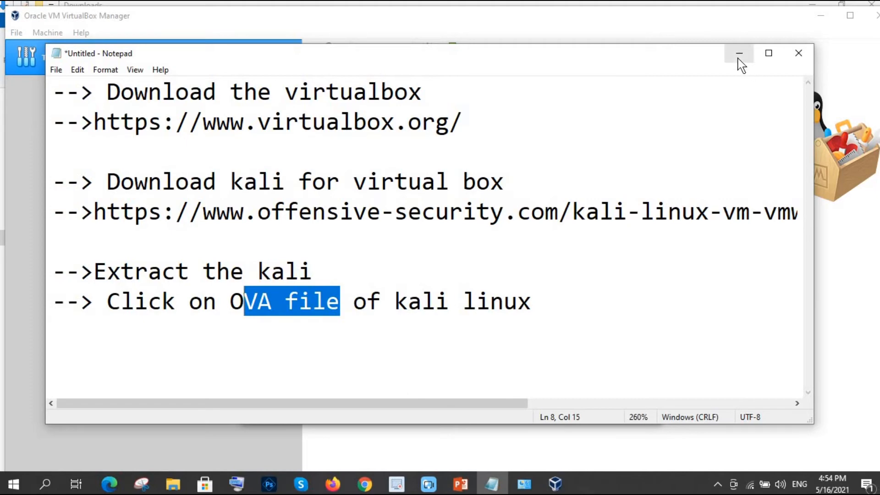
Step: Hide Notepad to watch the Kali appliance import progress in VirtualBox
click(738, 53)
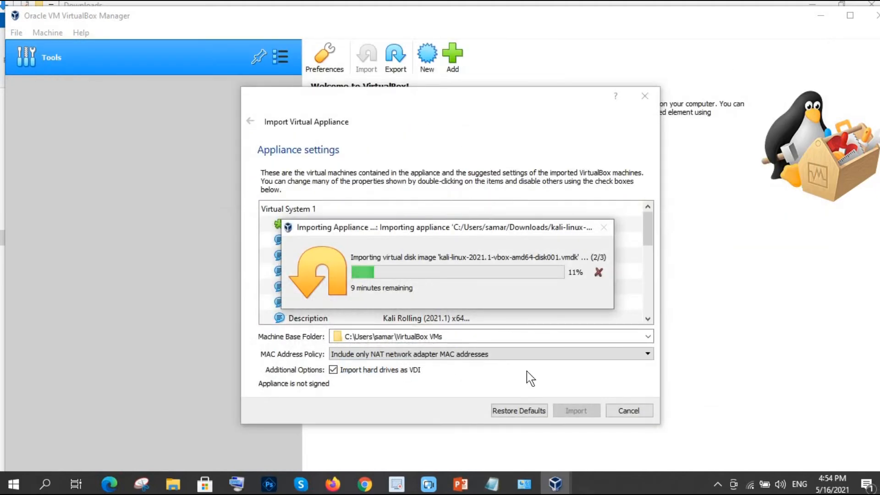
mouse_move(468, 348)
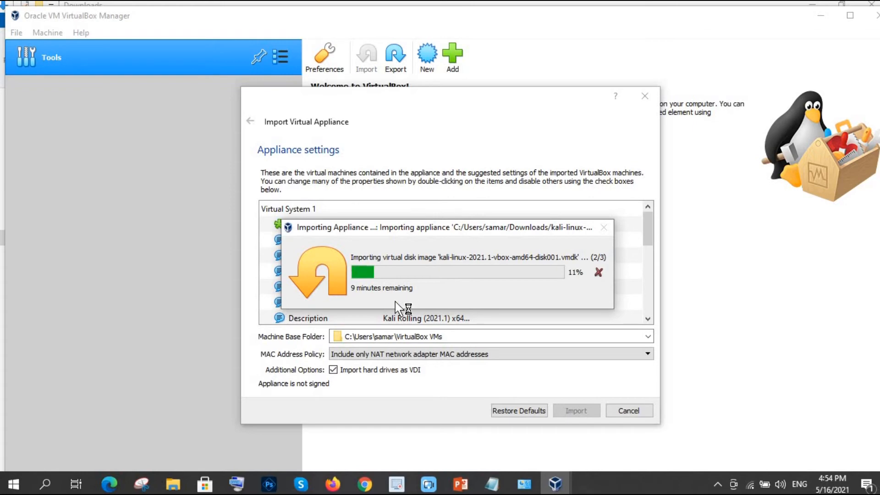
mouse_move(469, 303)
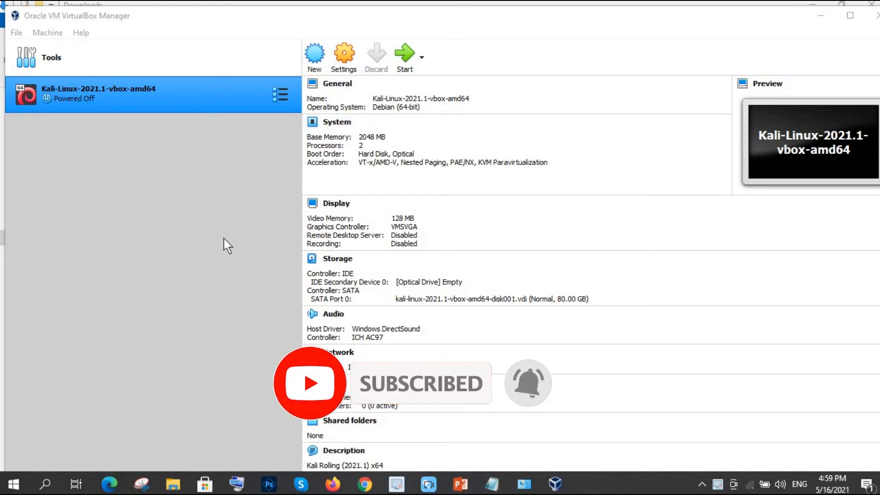
mouse_move(135, 189)
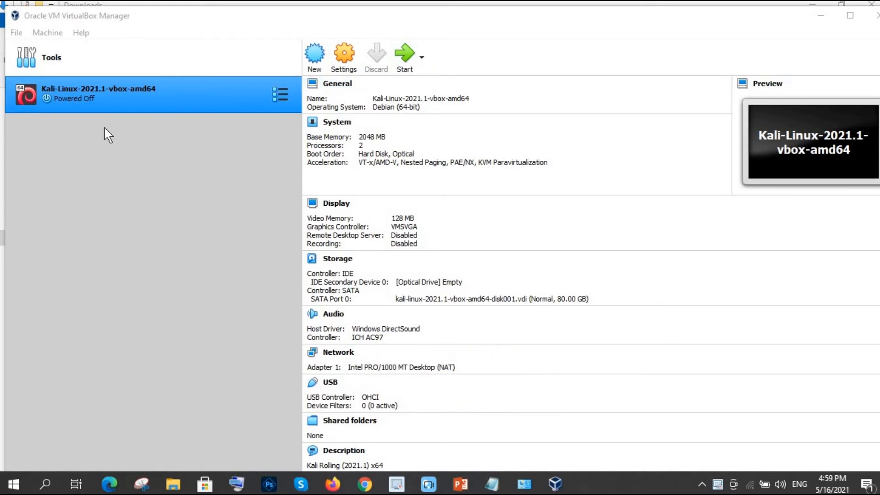
mouse_move(405, 56)
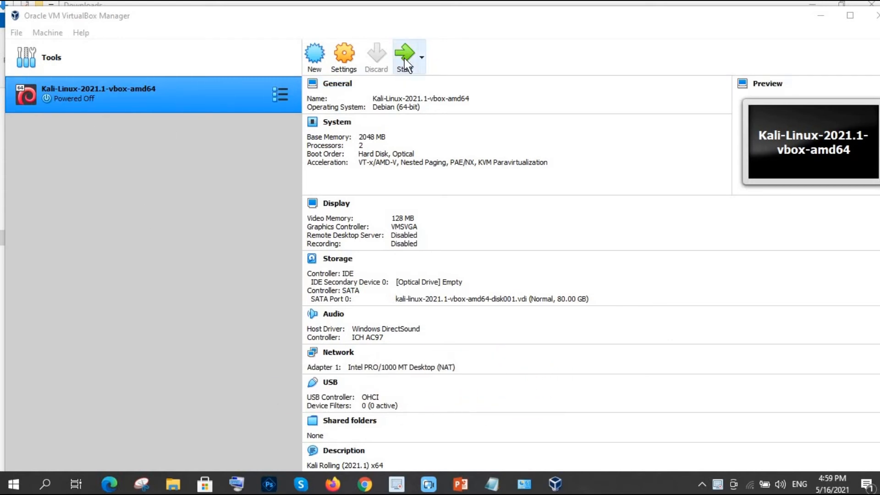
Step: Start the imported Kali-Linux-2021.1-vbox-amd64 virtual machine
click(404, 56)
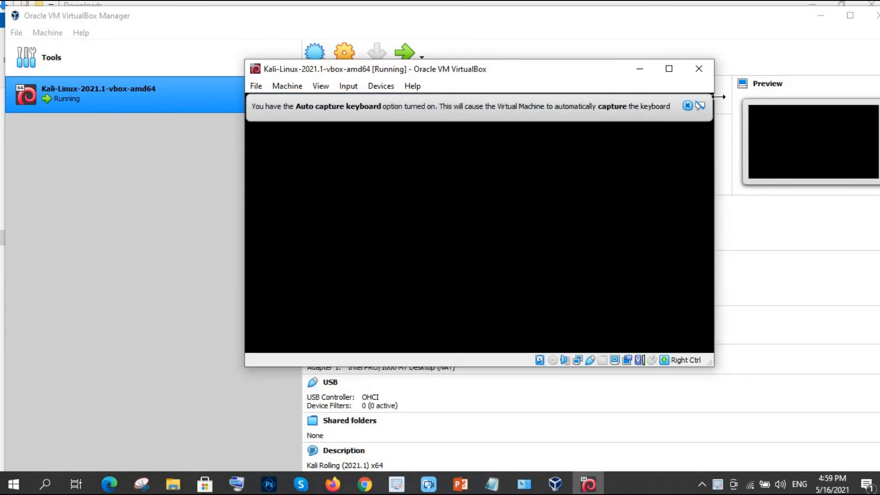
Step: Maximize the Kali VM window and dismiss the mouse integration notice
click(687, 106)
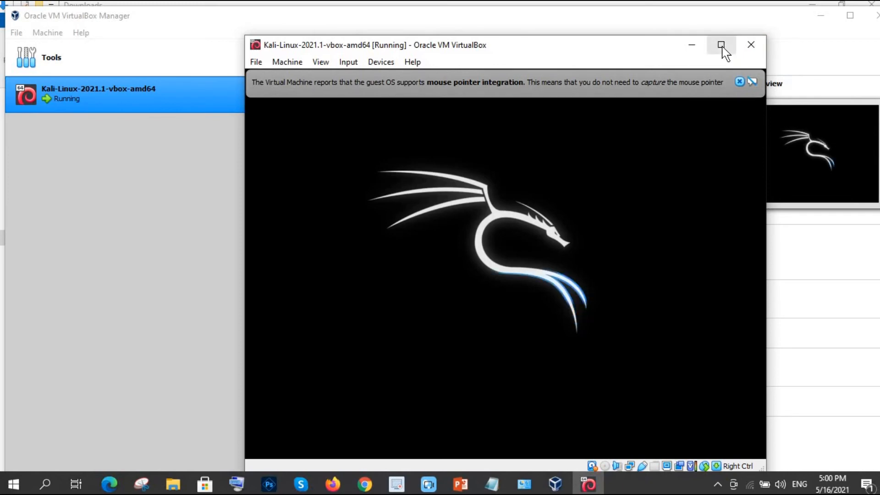
click(722, 45)
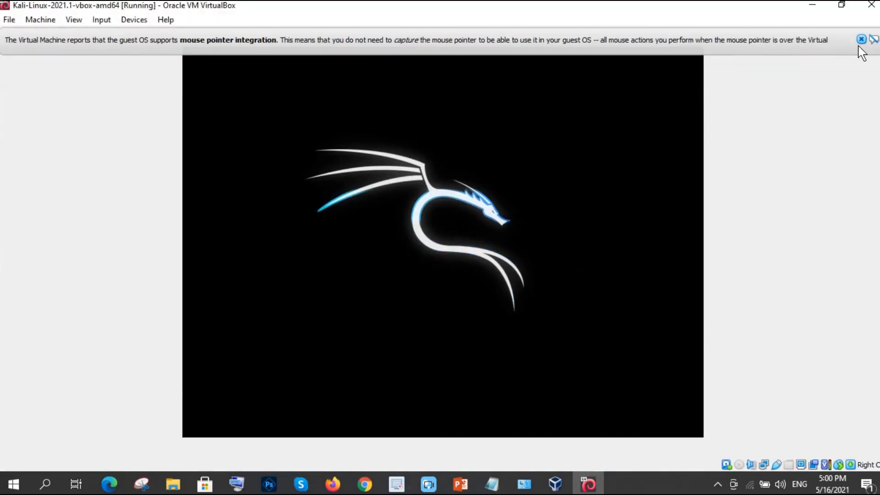
click(862, 39)
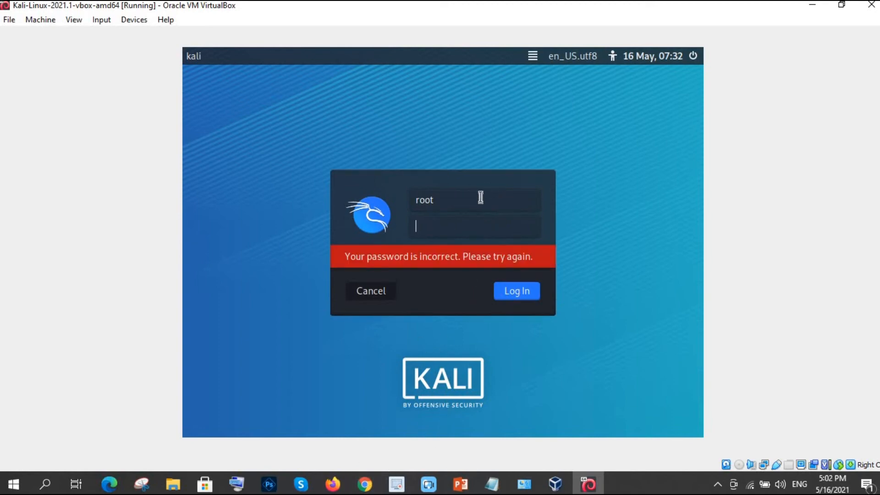
Step: Re-enter the username 'kali' in the Kali login form
click(475, 199)
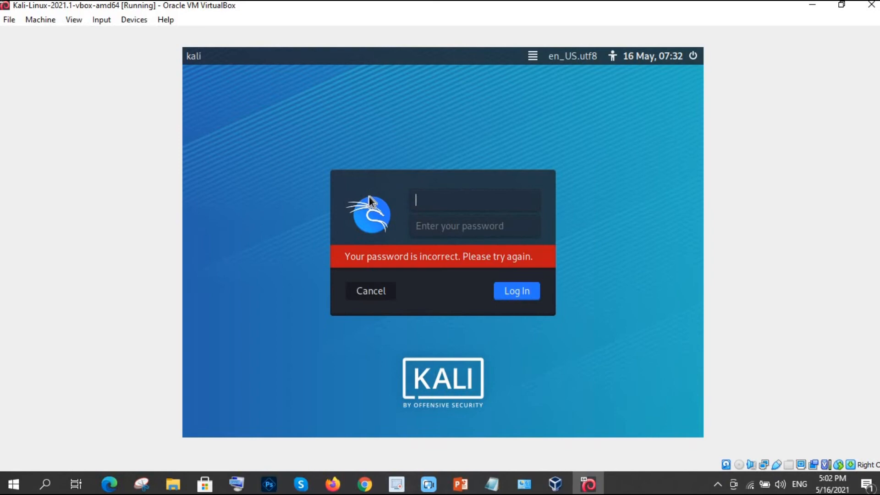
text(kali linux)
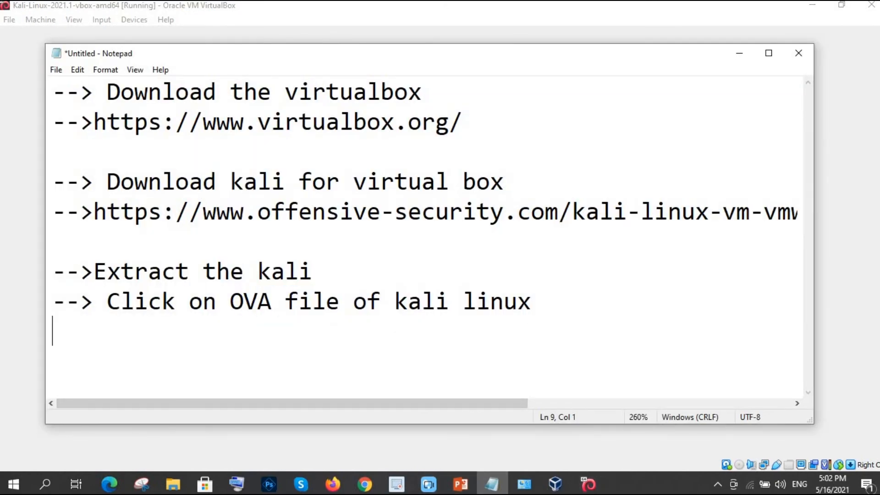
key(enter)
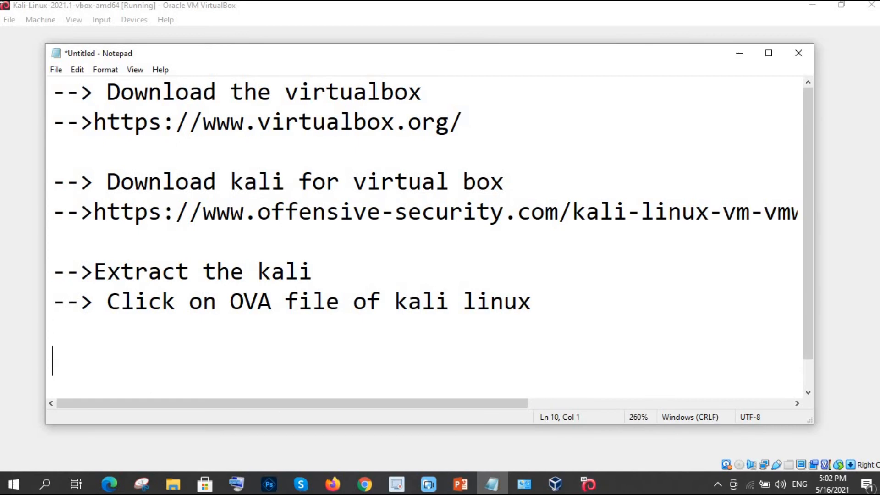
text(Usernma)
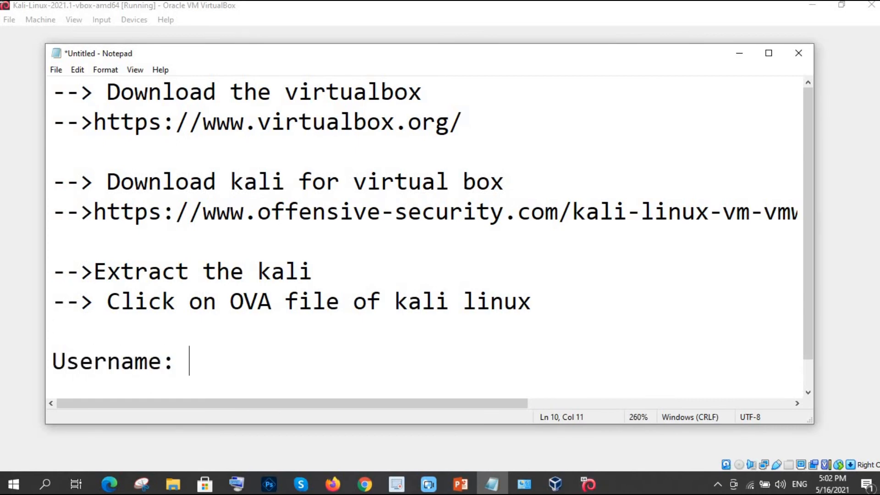
text(kali)
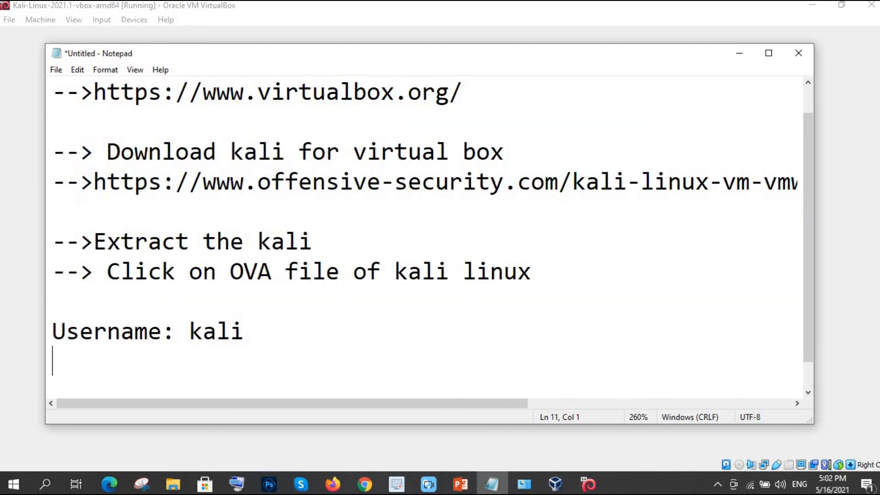
text(Password)
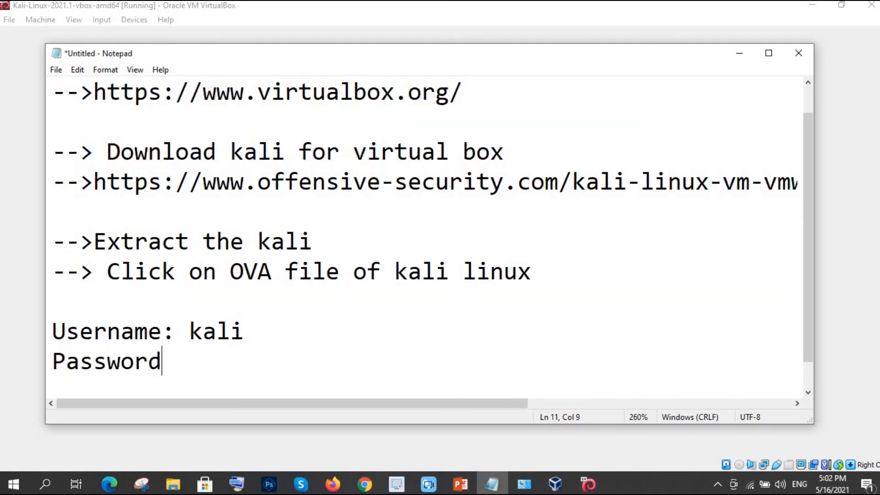
text(:)
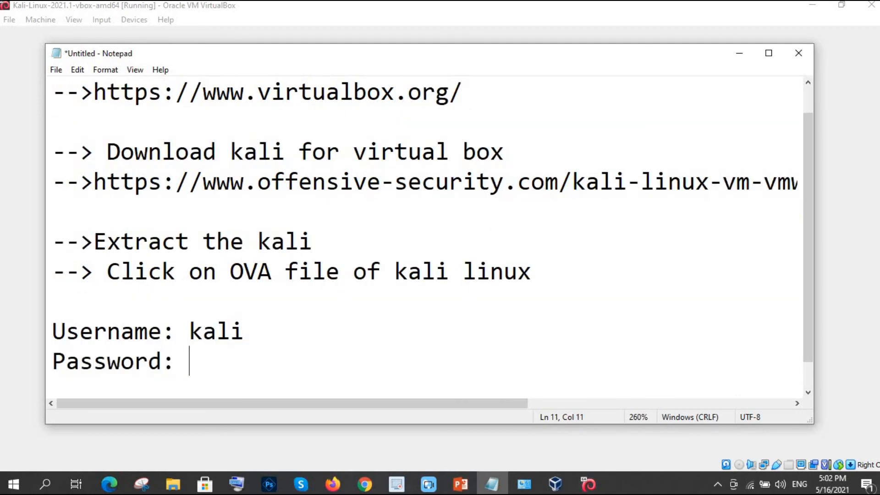
text(kali)
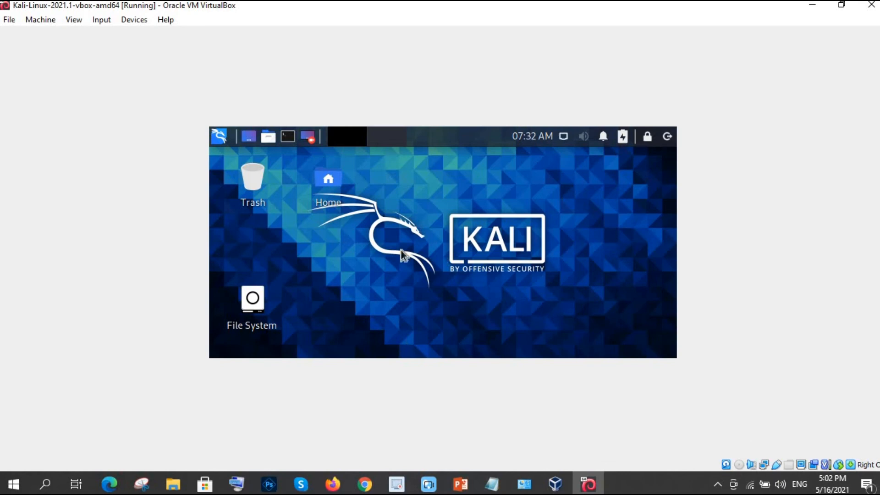
mouse_move(472, 232)
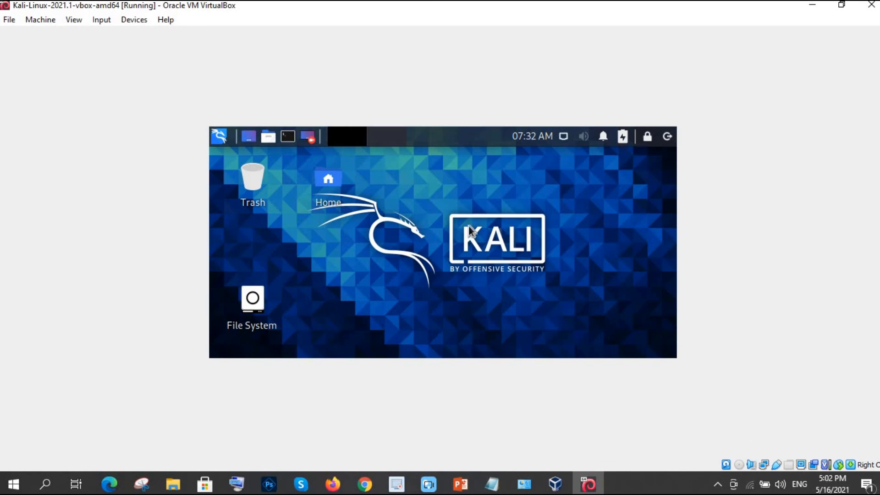
mouse_move(392, 270)
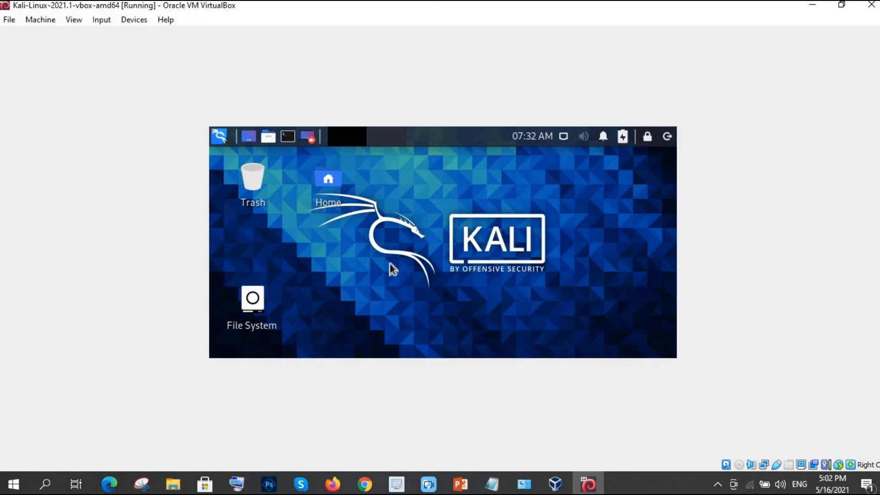
mouse_move(477, 253)
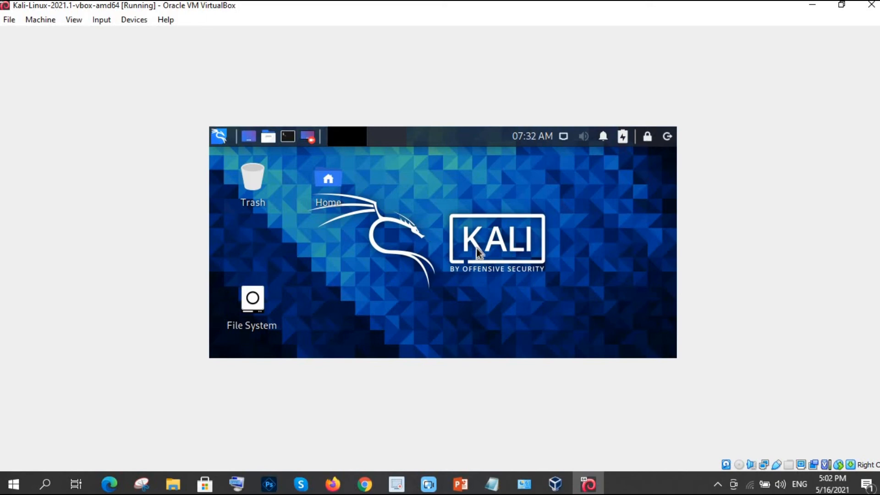
mouse_move(366, 138)
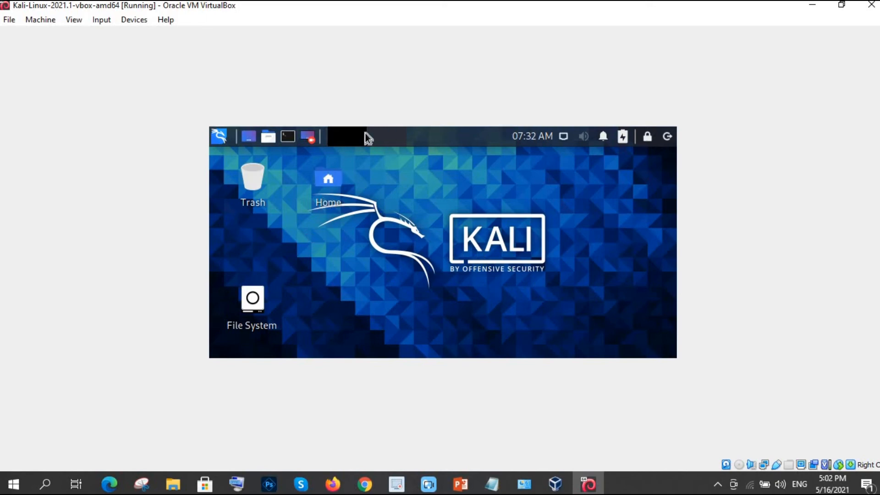
mouse_move(811, 147)
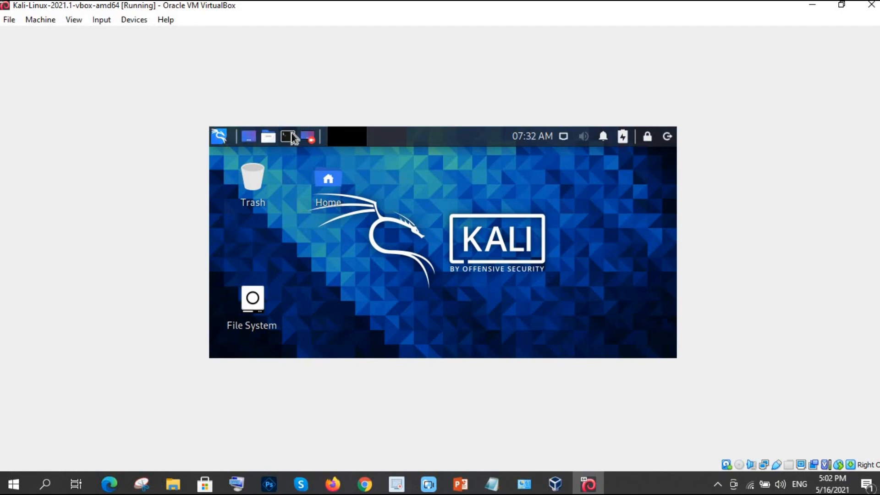
Step: Open a terminal from the Kali desktop's top panel
click(288, 137)
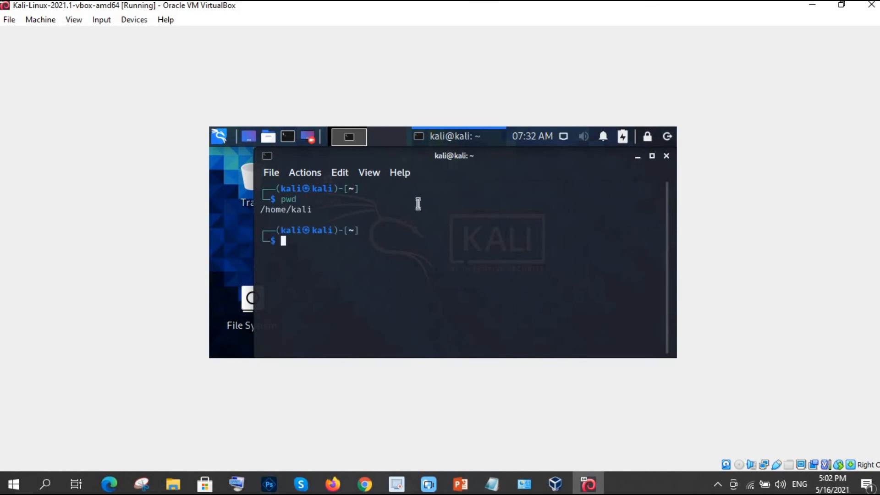
Step: List the home folder with ls and change into the Desktop directory
text(ls)
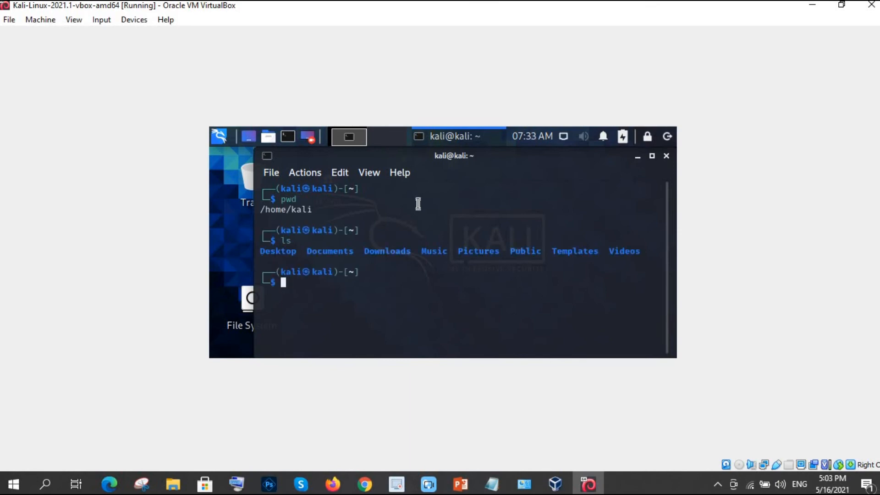
text(cd Desktop)
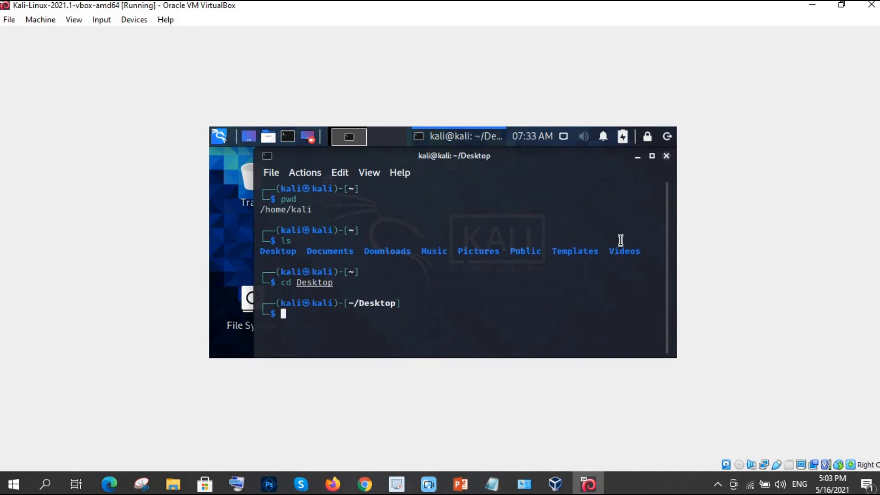
mouse_move(492, 483)
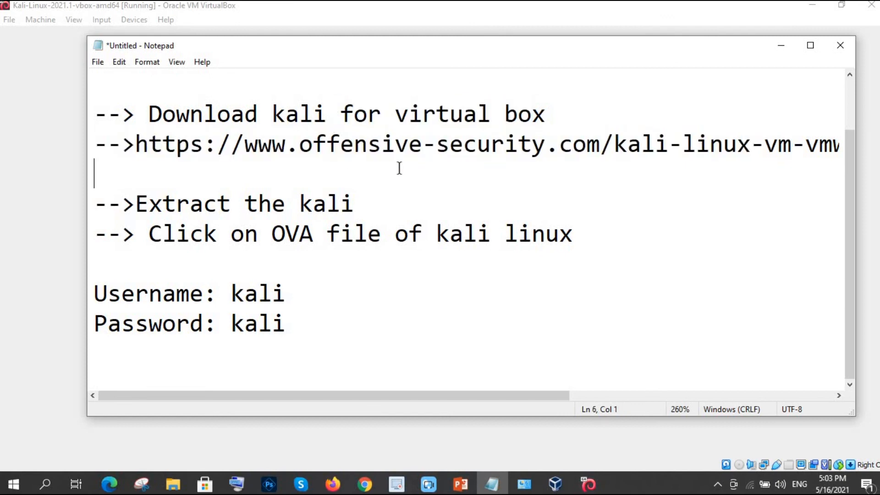
Step: Select 'kali' in the Notepad notes, then bring up the PowerPoint 'FOLLOW US' slide
click(353, 203)
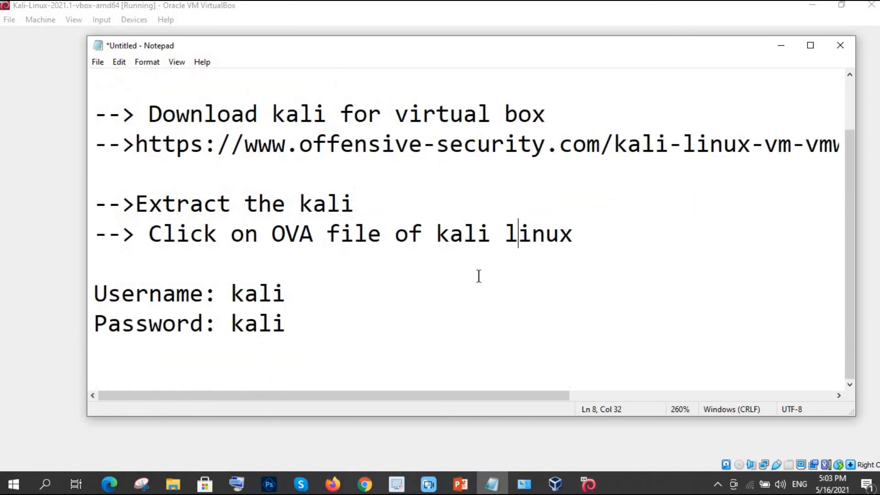
mouse_move(443, 247)
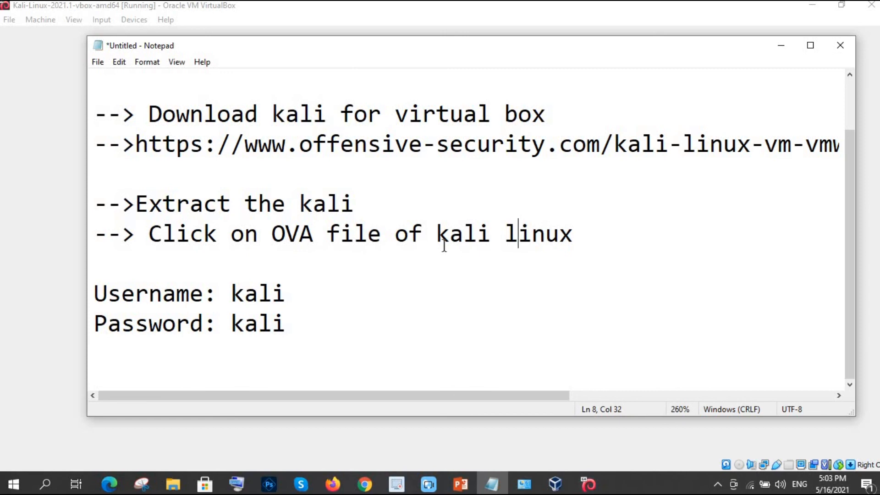
double_click(257, 293)
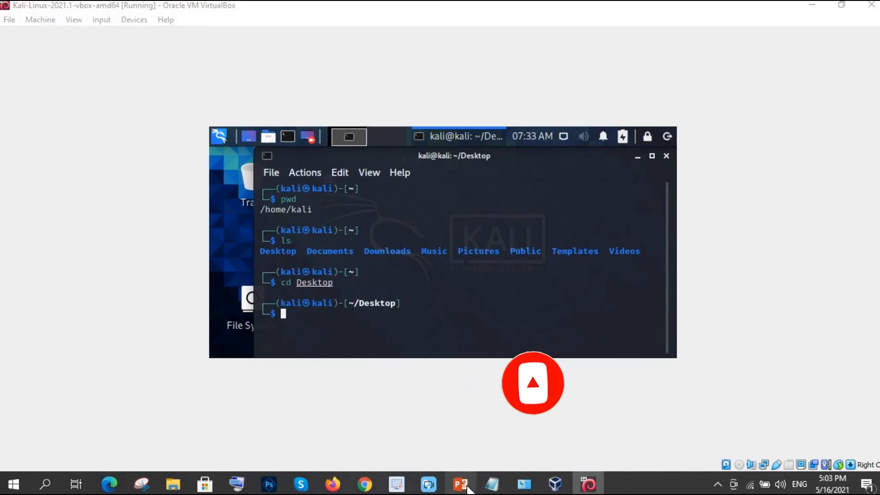
click(459, 484)
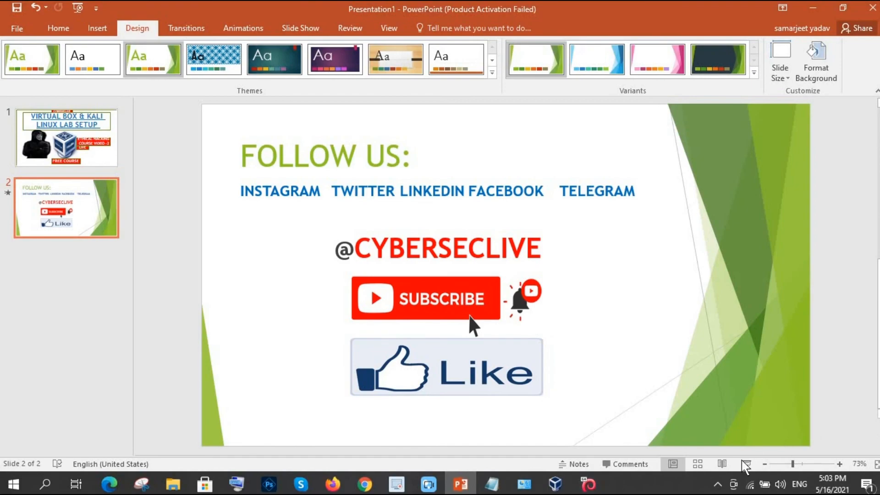